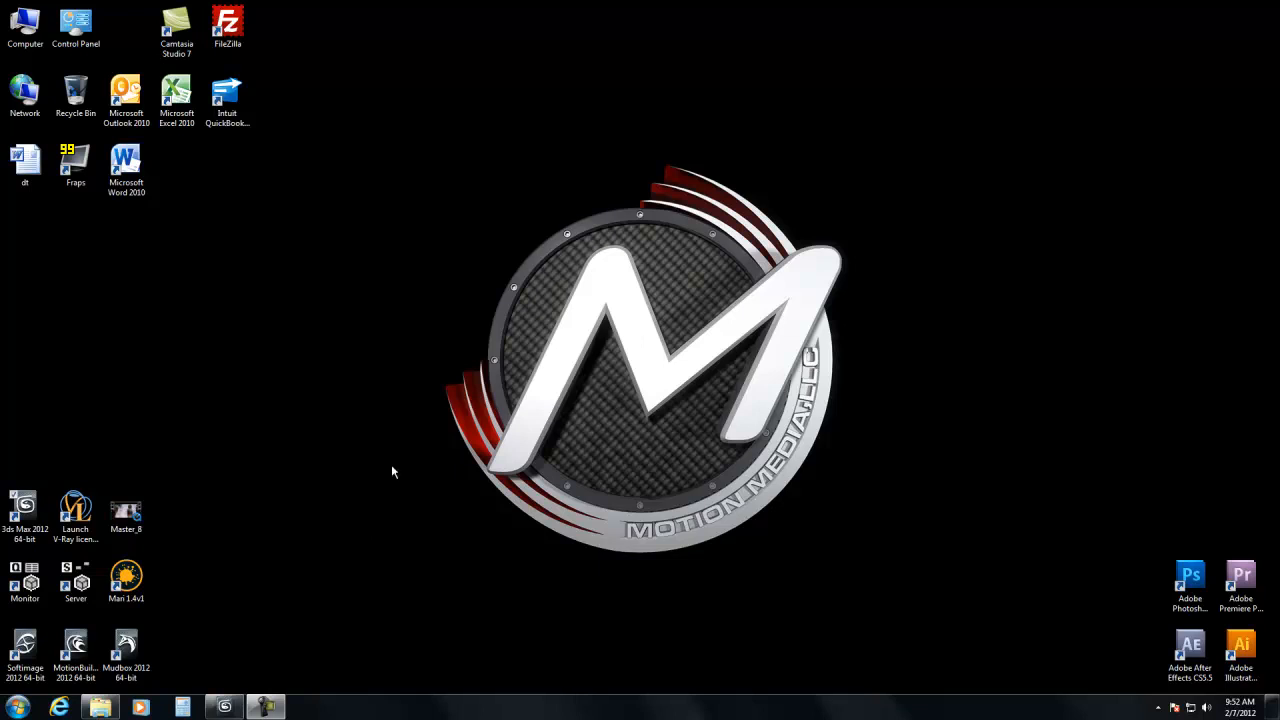
mouse_move(291, 601)
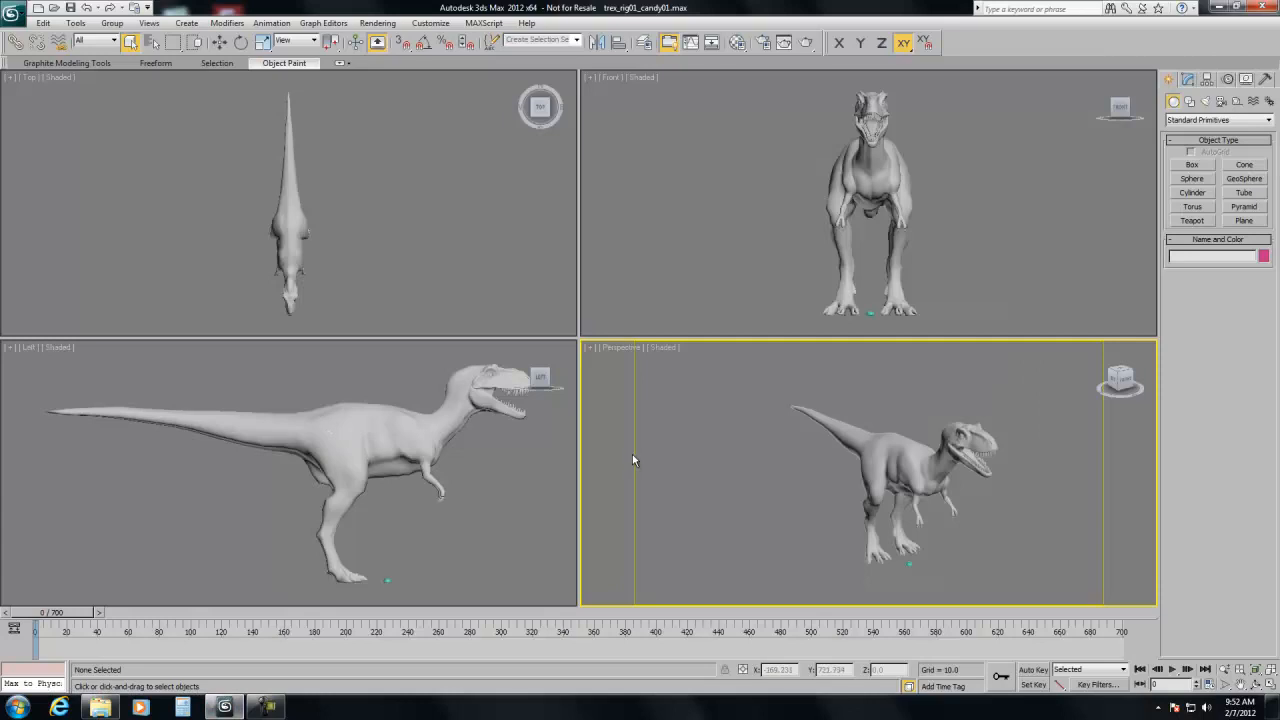
mouse_move(640, 482)
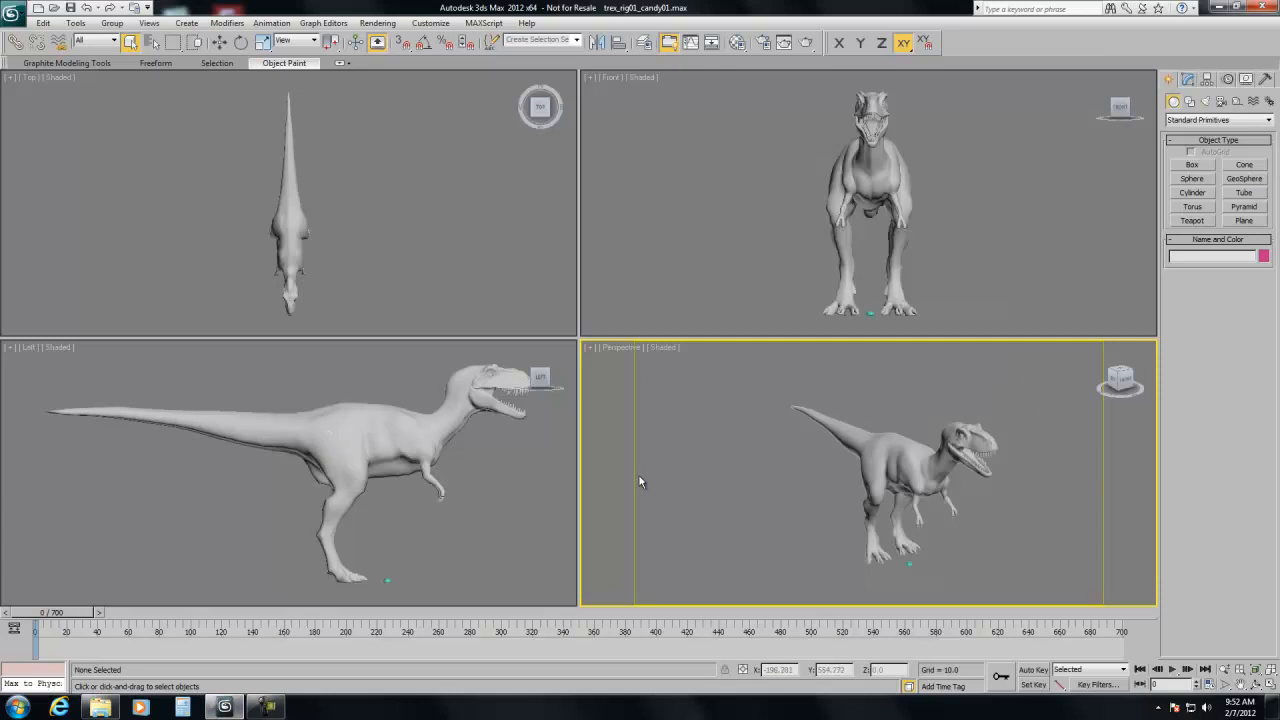
mouse_move(661, 477)
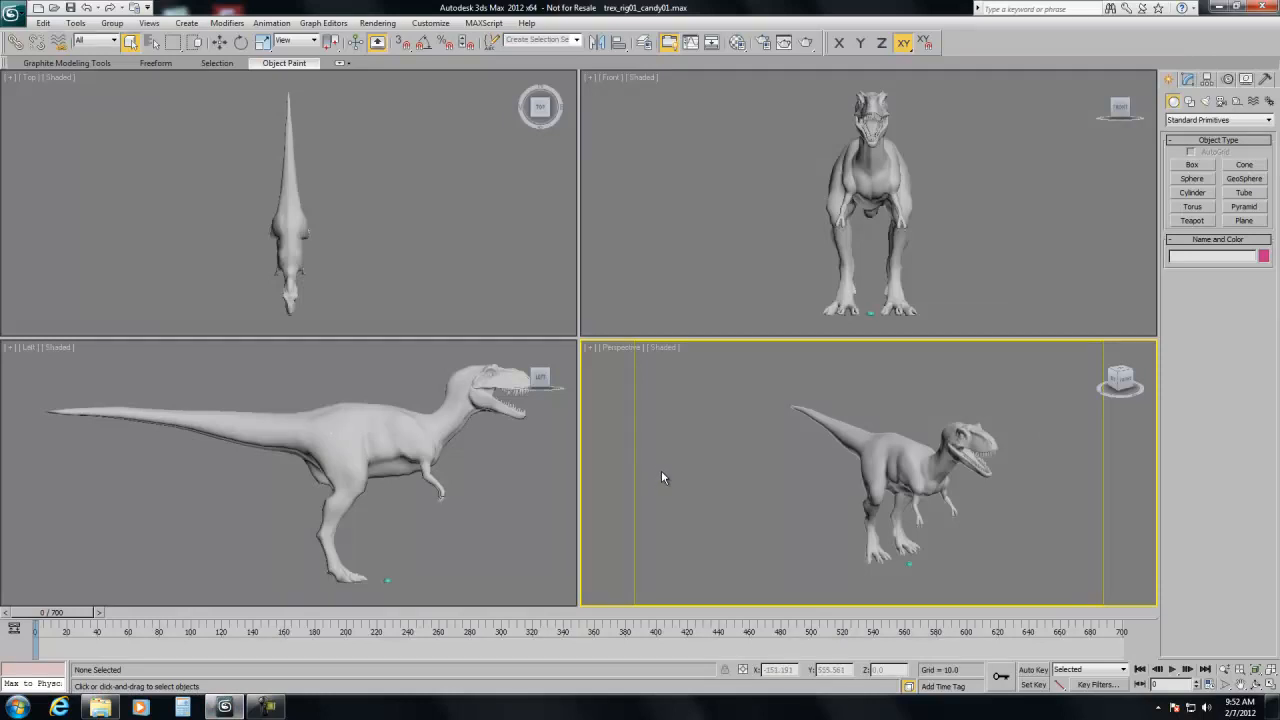
mouse_move(693, 471)
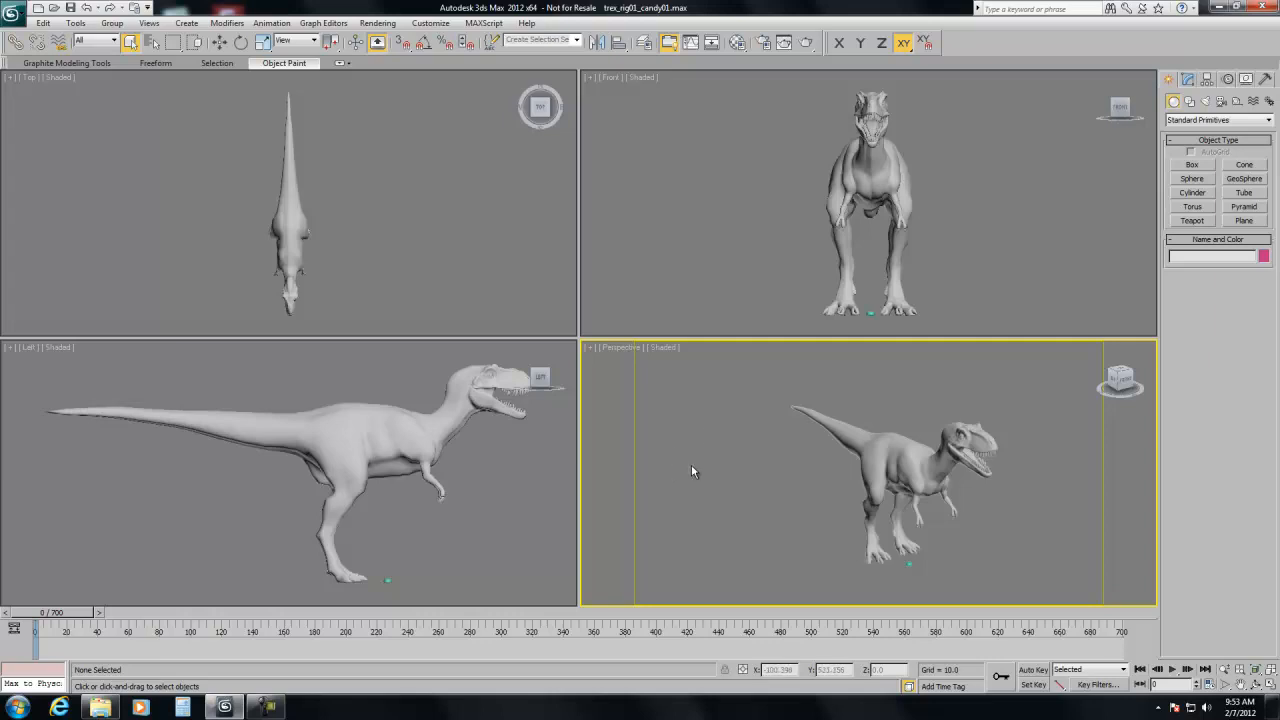
mouse_move(693, 451)
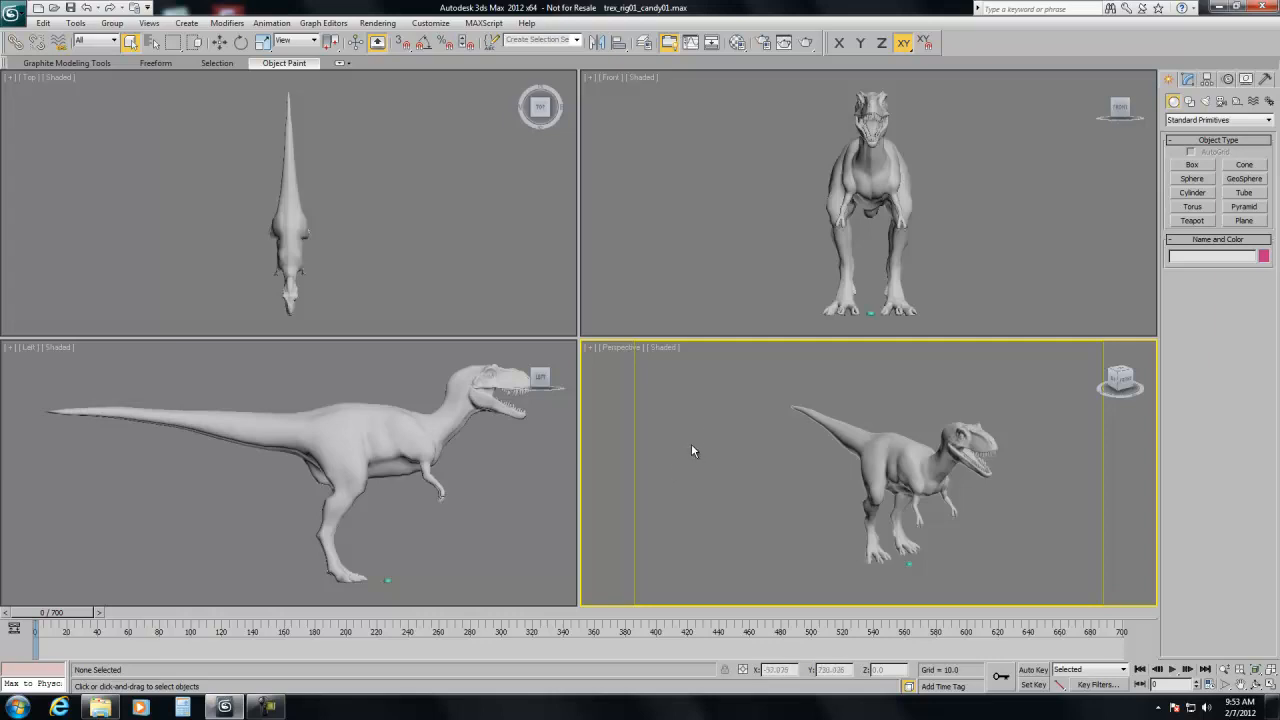
mouse_move(689, 456)
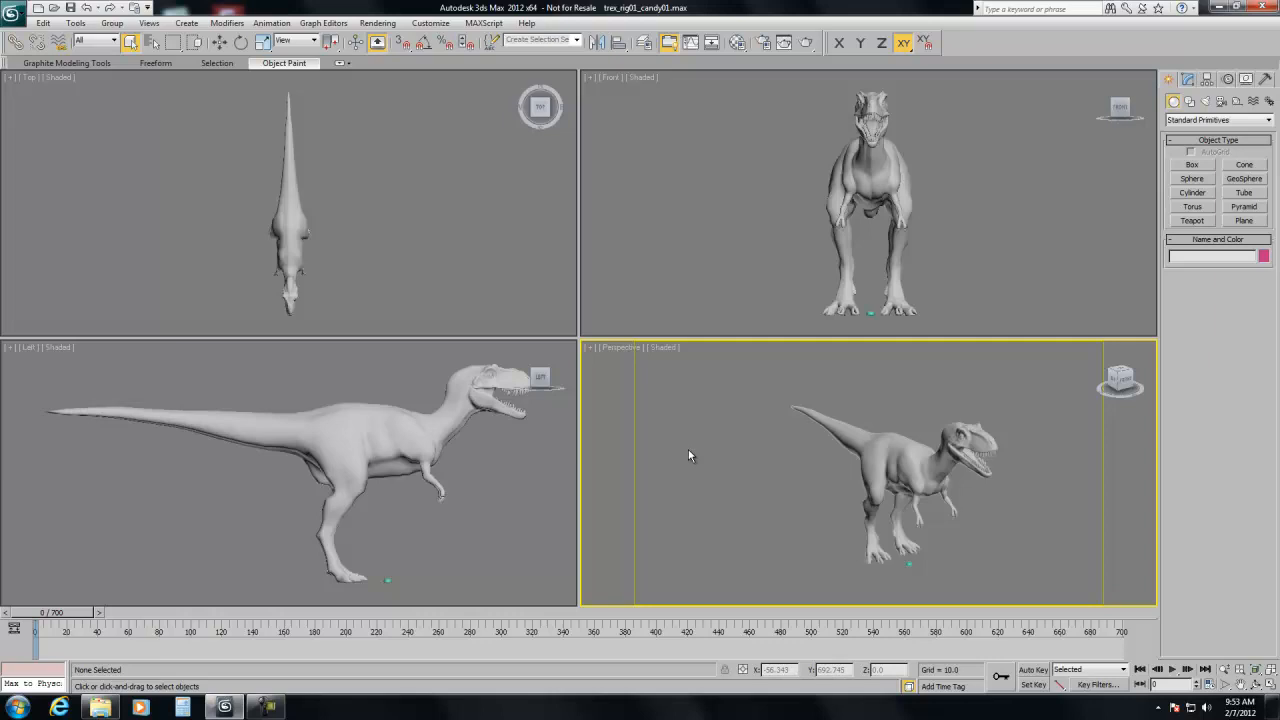
mouse_move(690, 463)
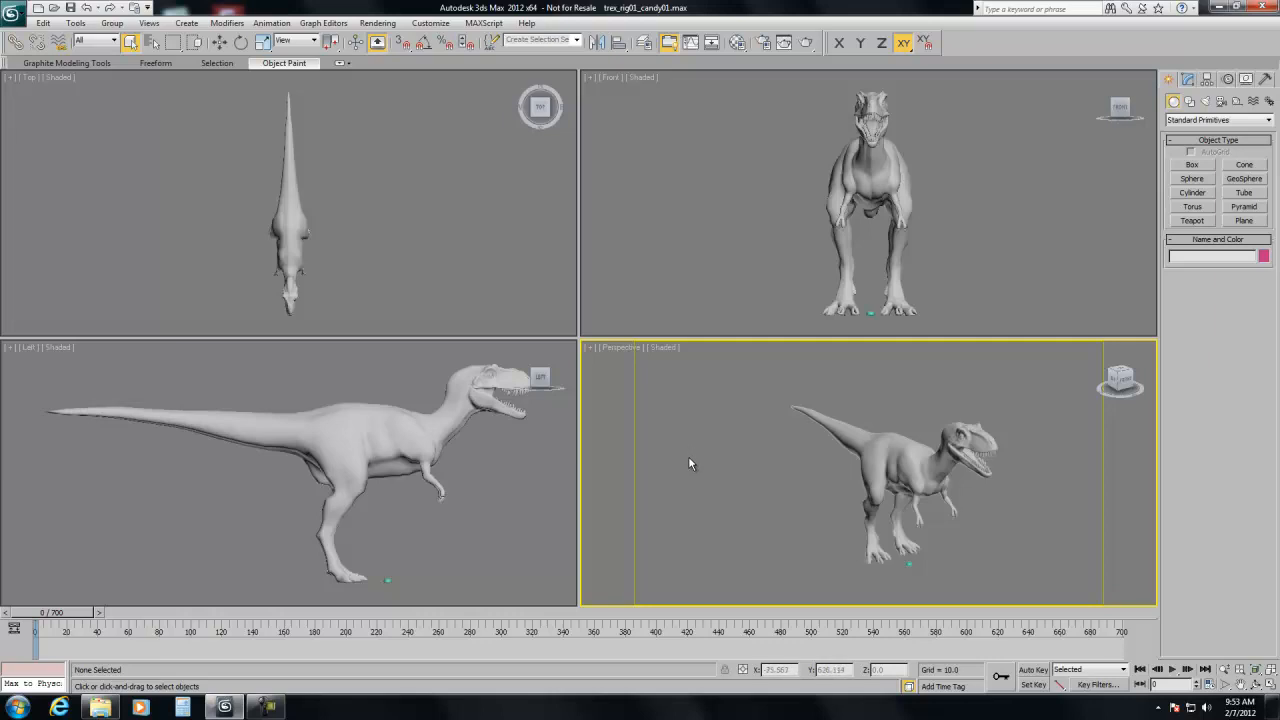
mouse_move(757, 467)
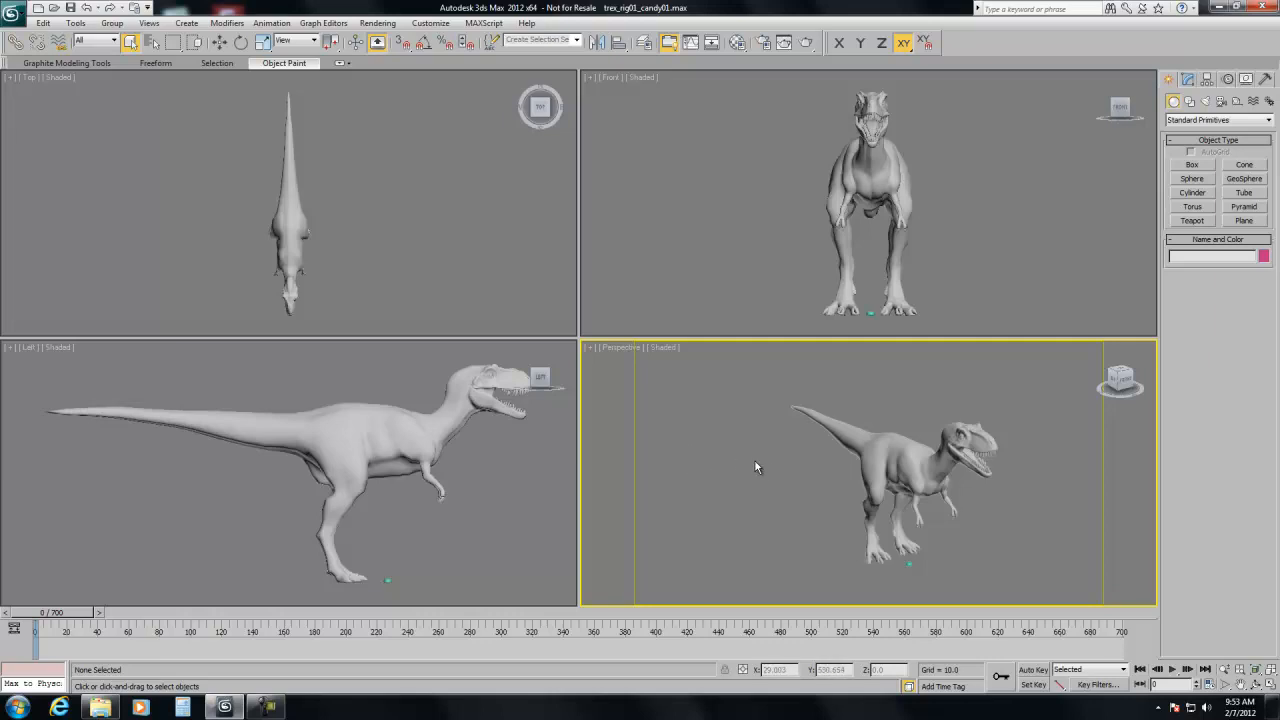
mouse_move(850, 527)
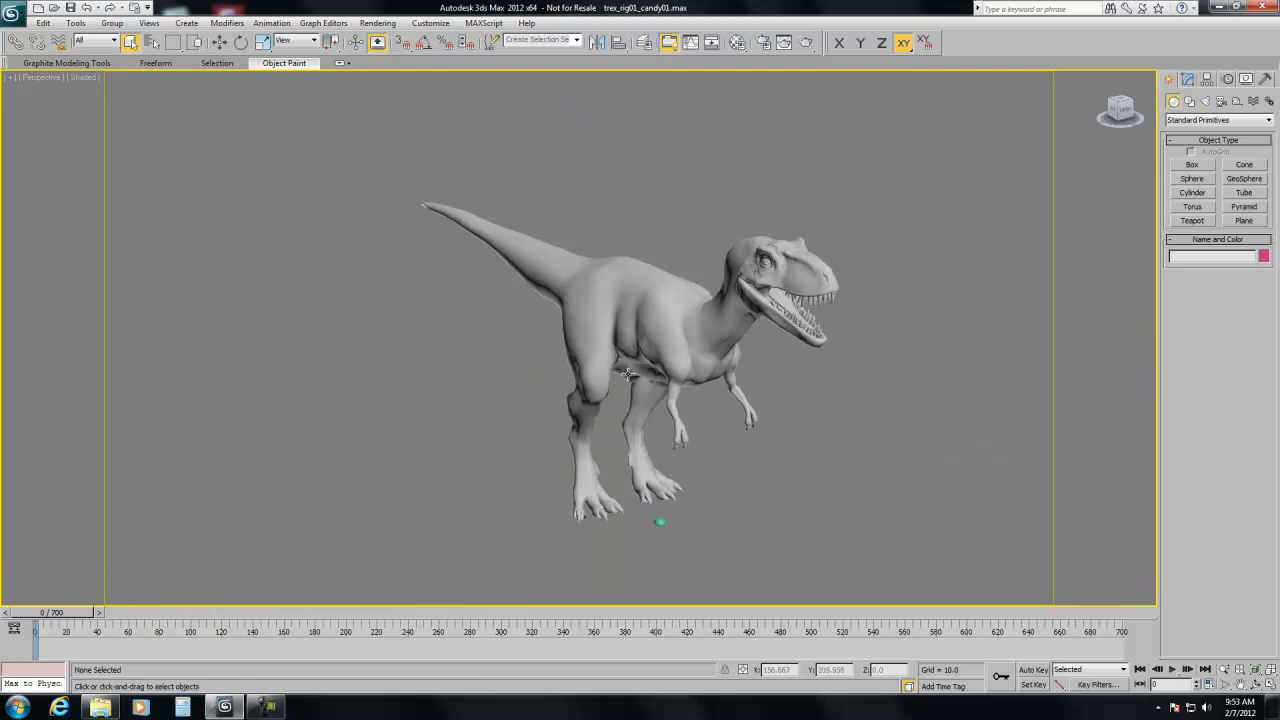
mouse_move(655, 330)
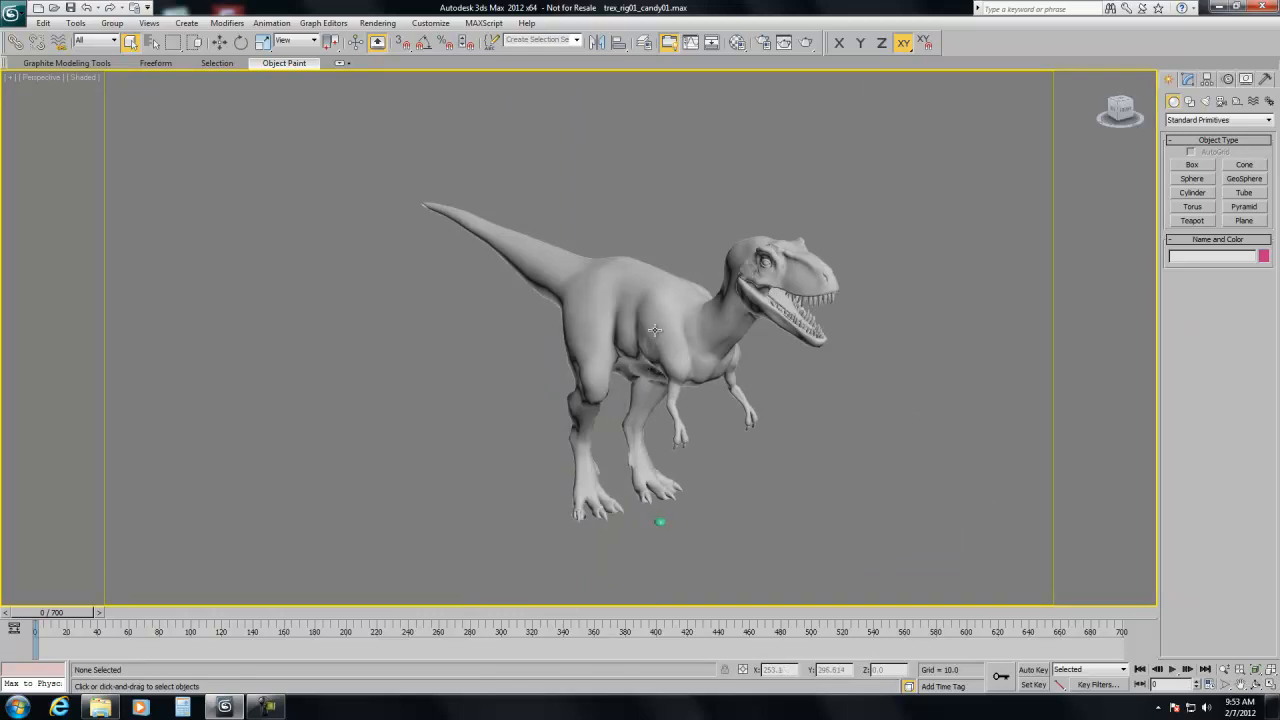
mouse_move(659, 458)
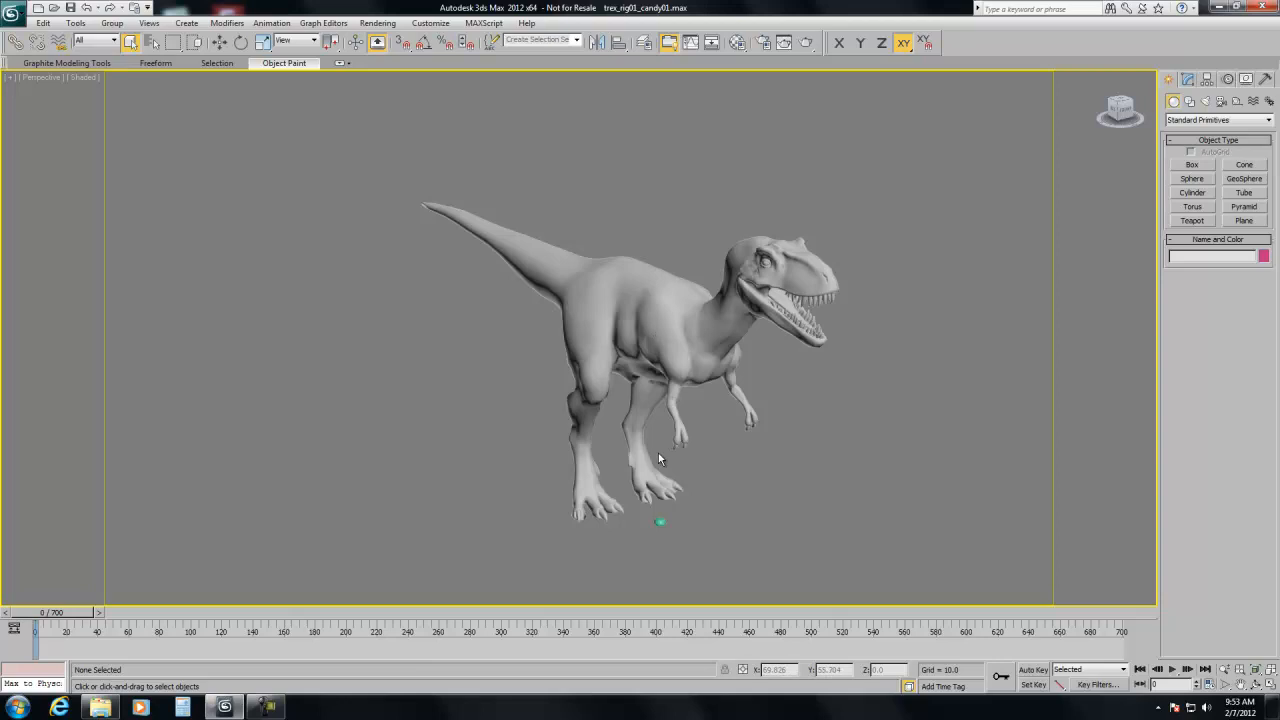
mouse_move(640, 461)
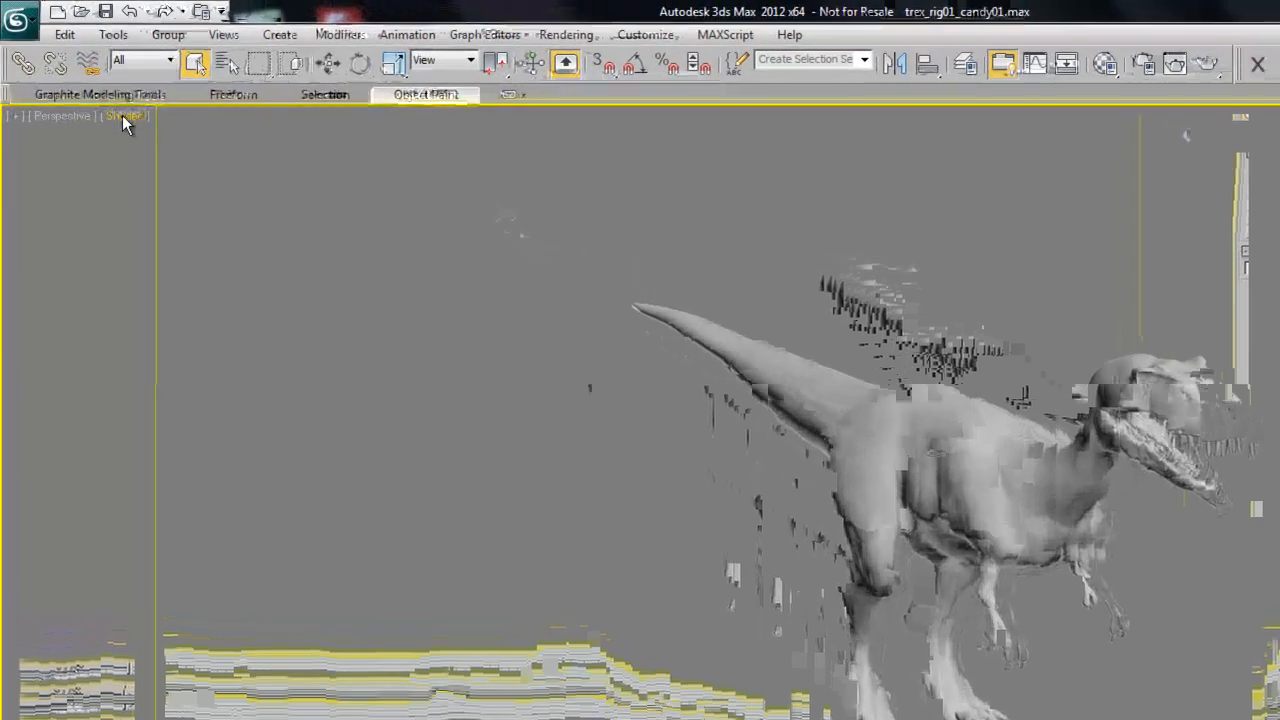
Switch the viewport shading style, create the green gumdrop 'gun drop paint', and turn off Edged Faces.
left_click(124, 115)
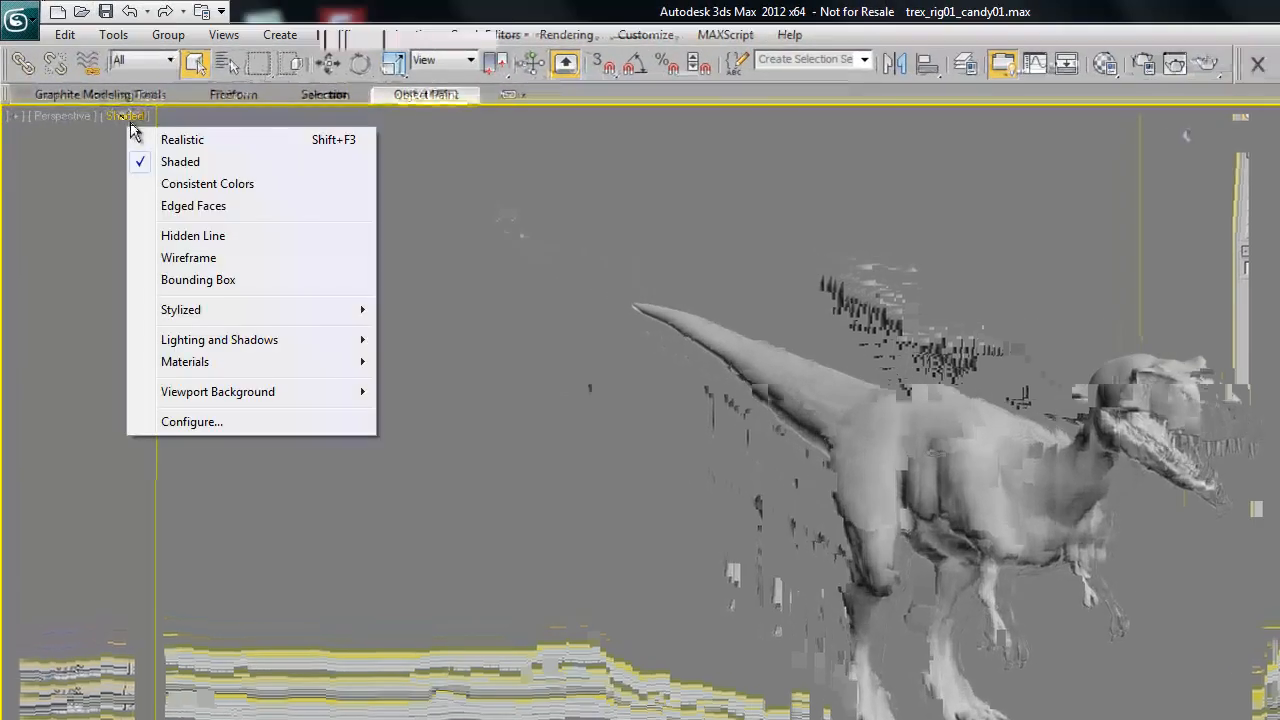
mouse_move(192, 235)
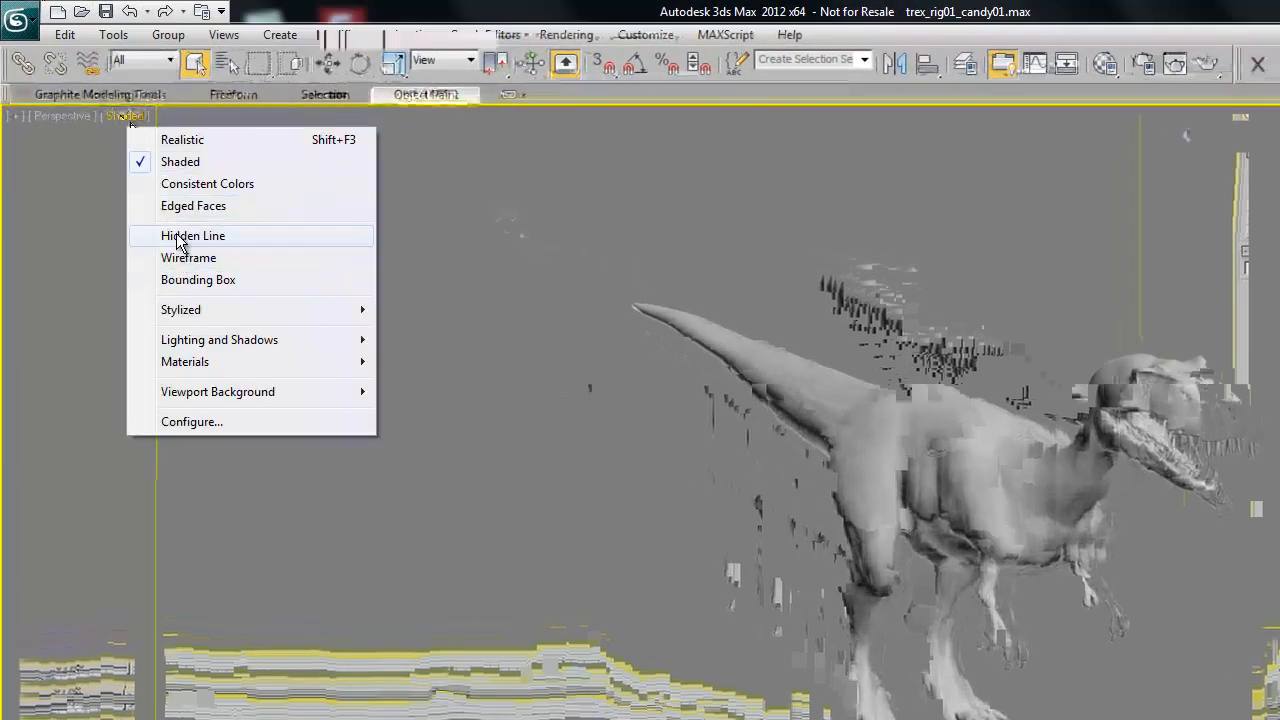
left_click(193, 205)
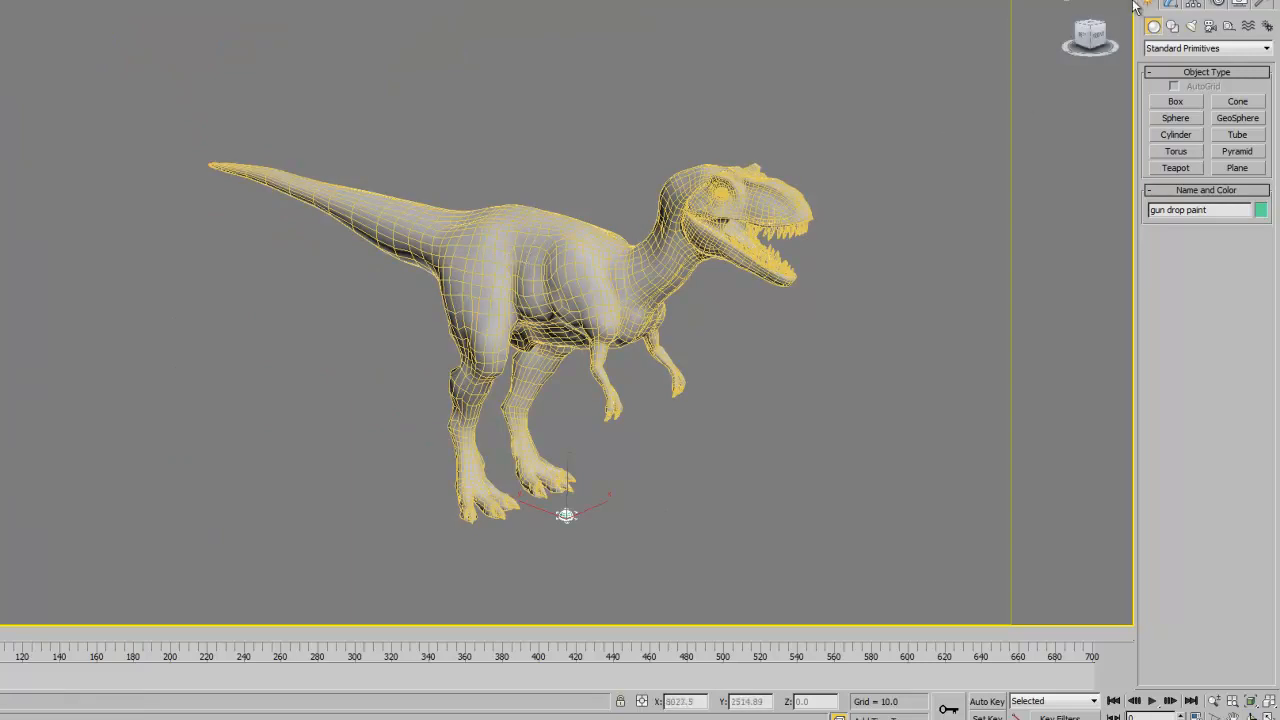
left_click(1180, 8)
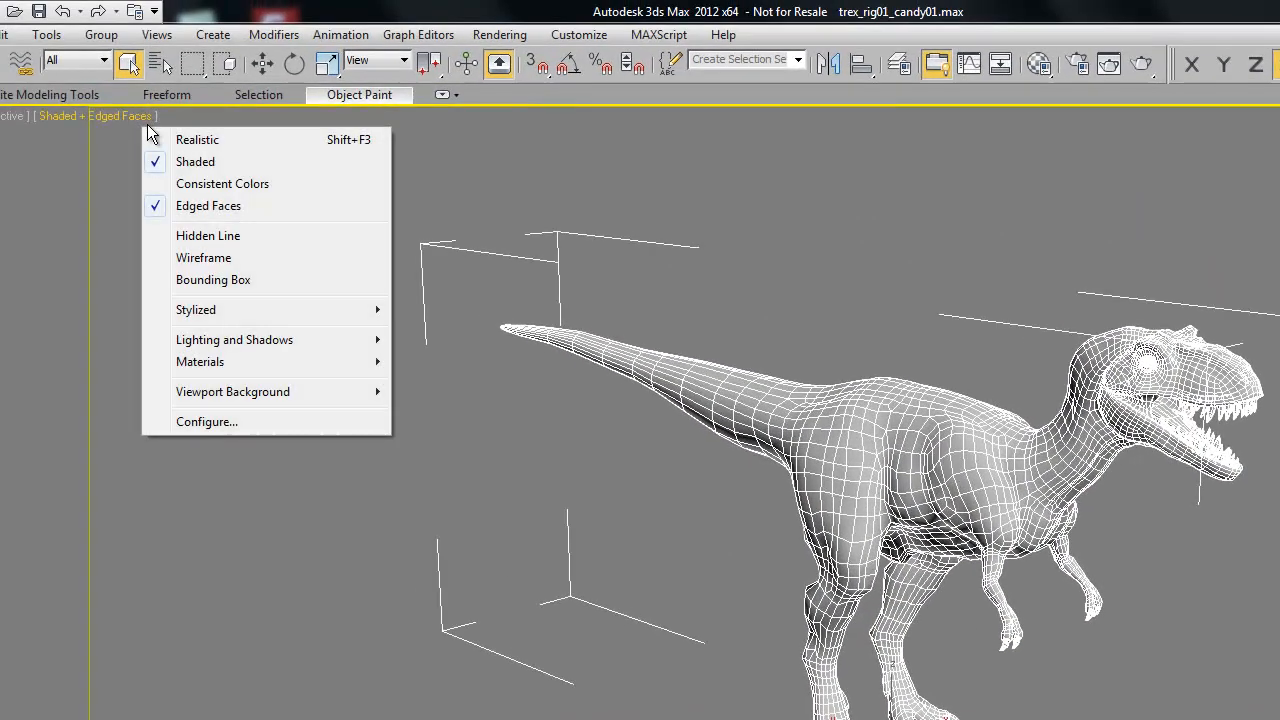
left_click(208, 206)
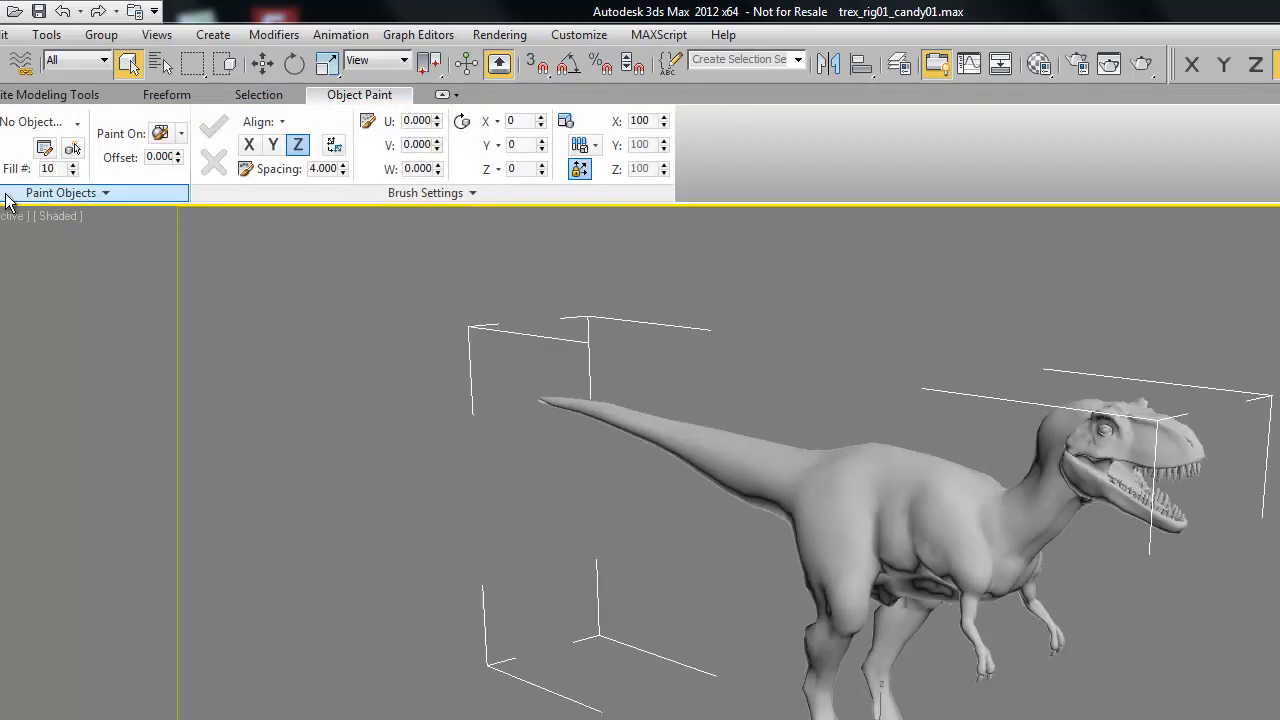
Pick the 'gun drop paint' object as the paint object in the Paint Objects list.
left_click(62, 192)
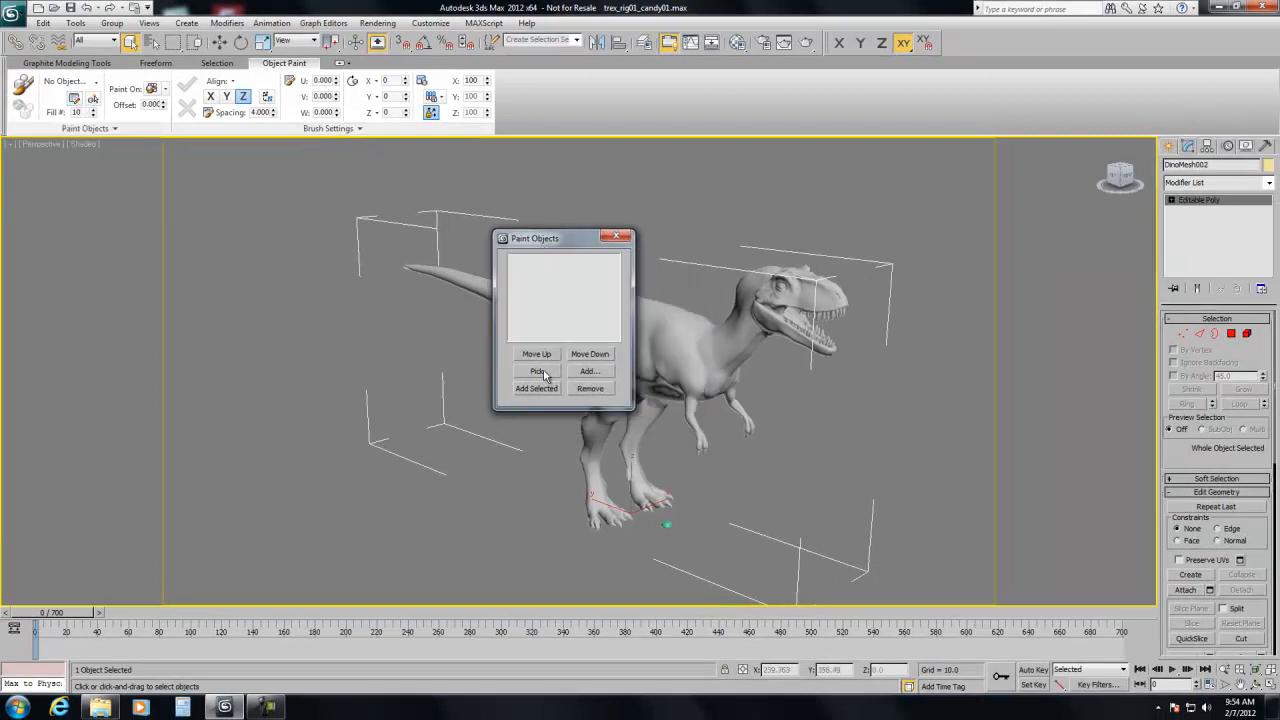
left_click(537, 371)
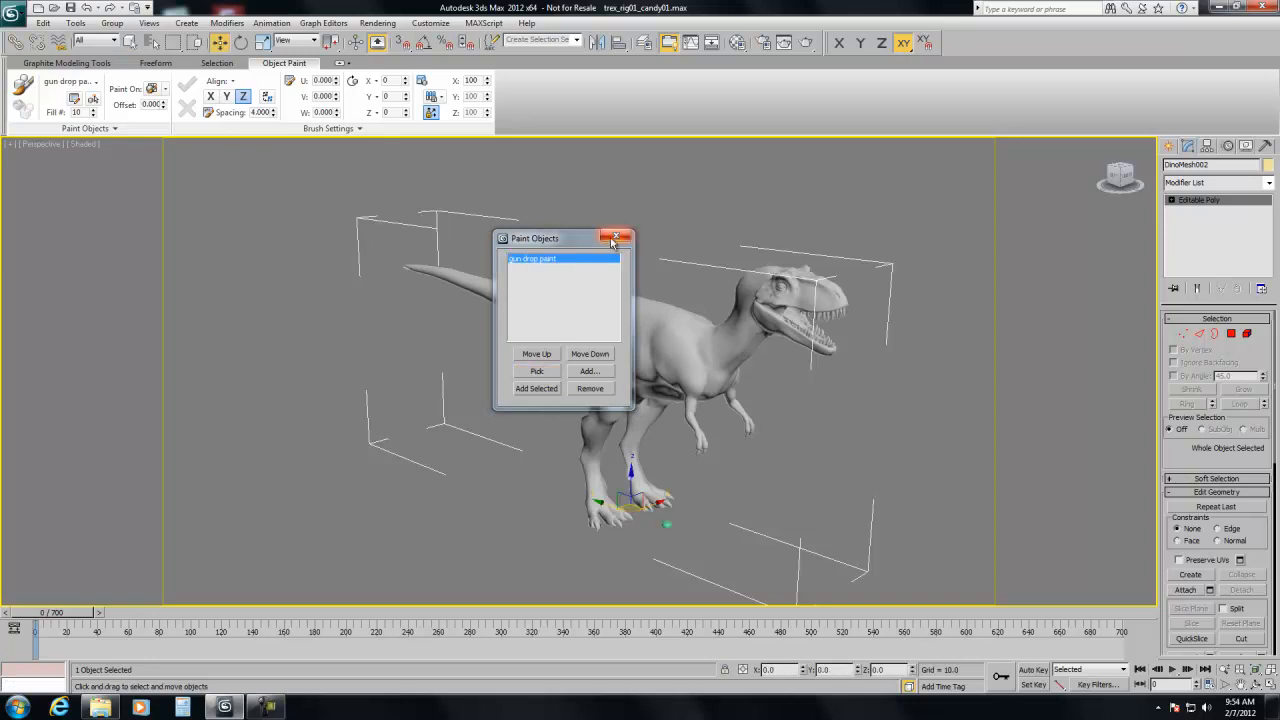
left_click(620, 238)
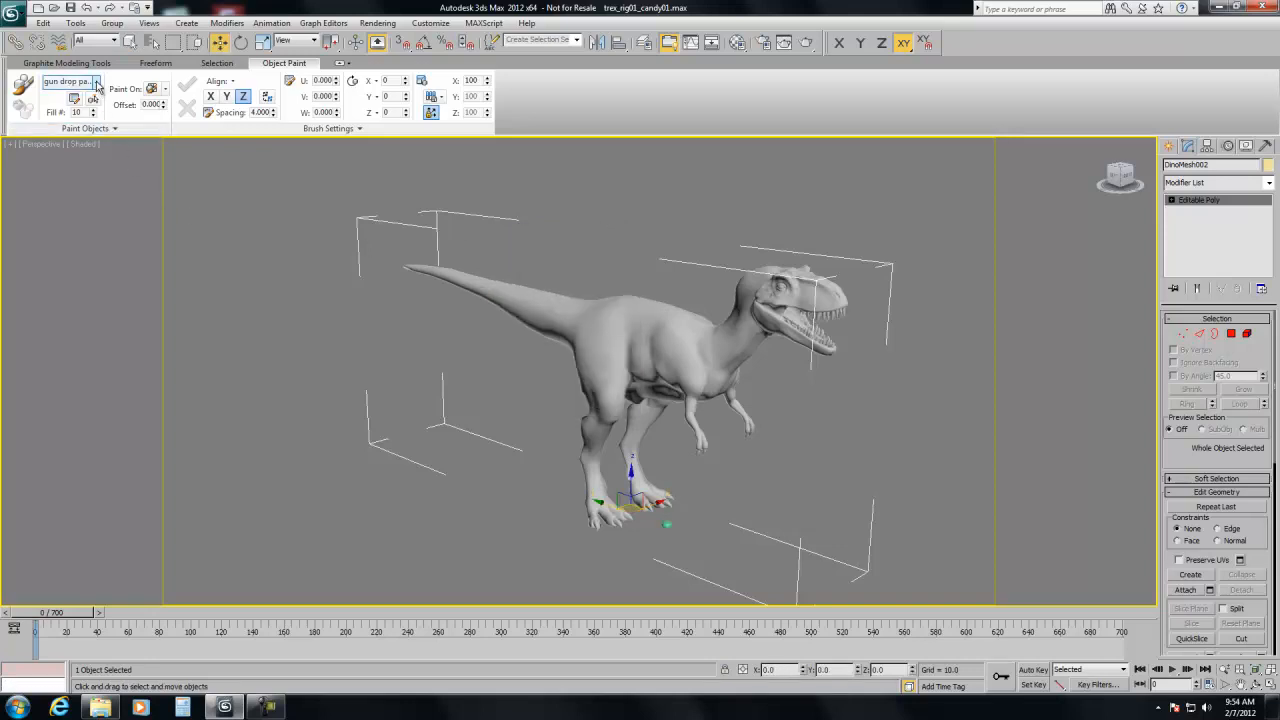
left_click(97, 81)
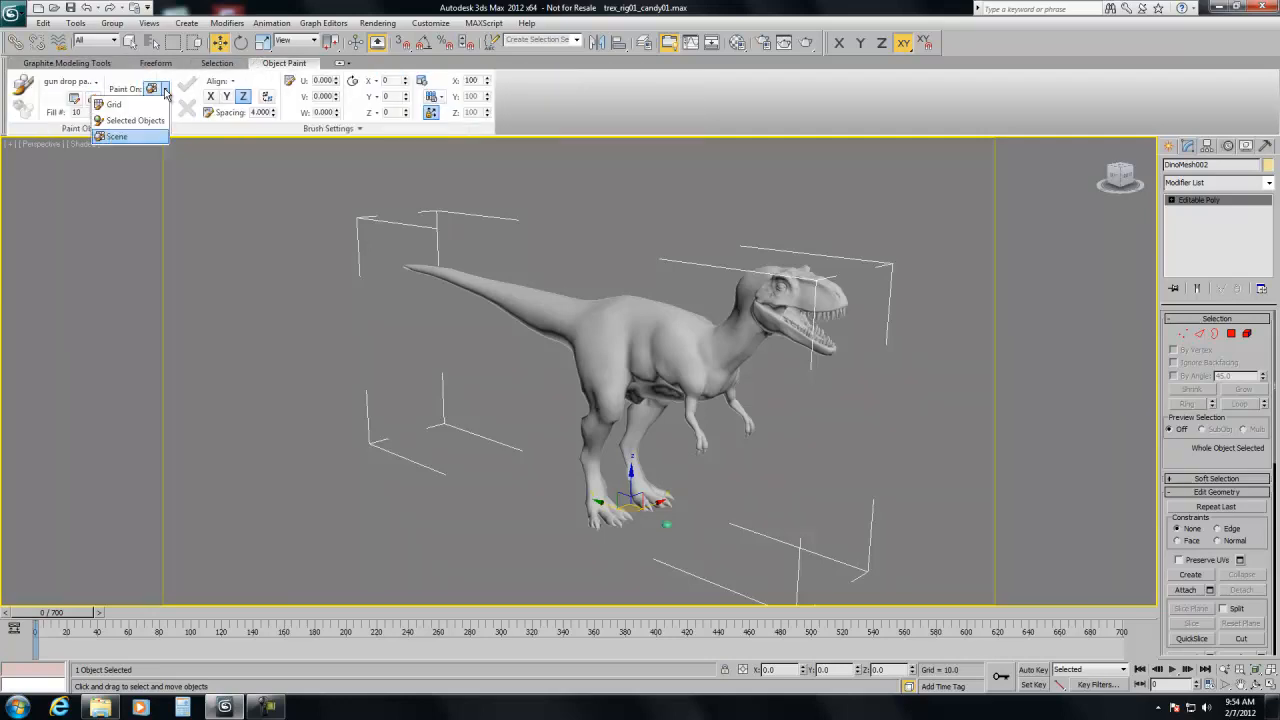
Set Paint On to the scene and drag a test stroke of gumdrops across the T-rex body.
left_click(117, 136)
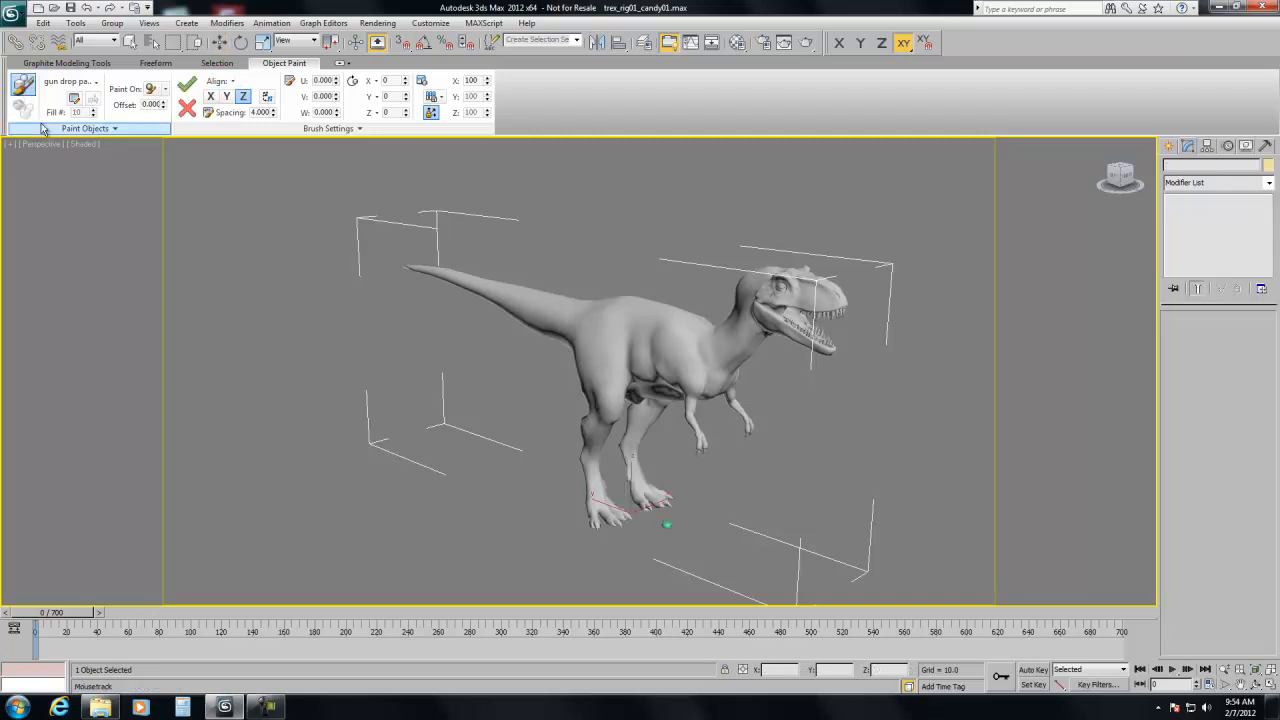
mouse_move(622, 312)
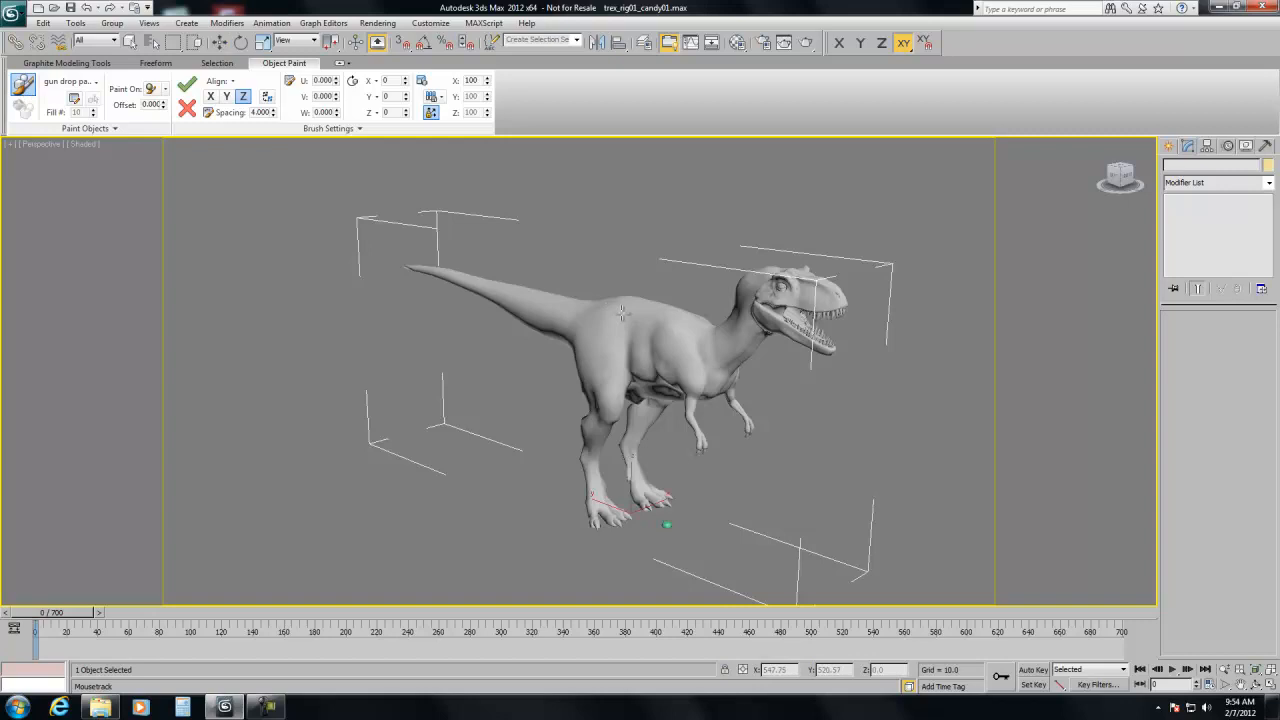
left_click_drag(620, 315, 705, 340)
type("6.000")
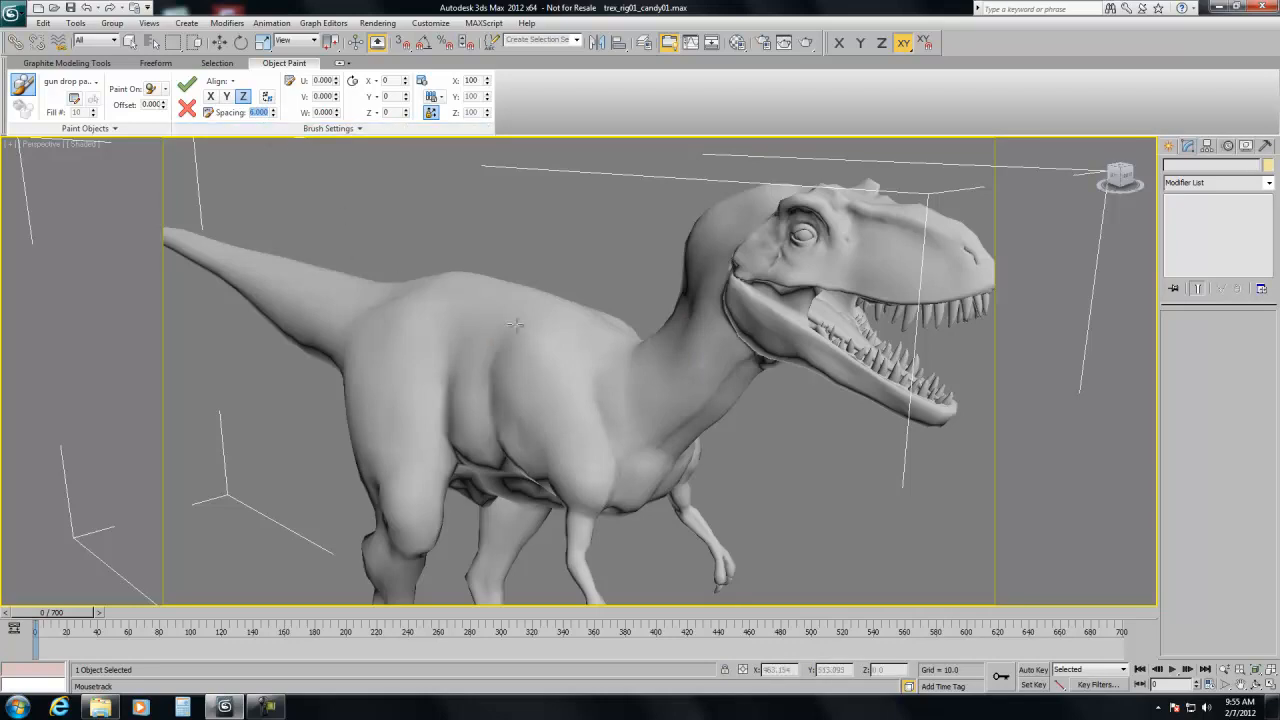
left_click_drag(470, 310, 555, 340)
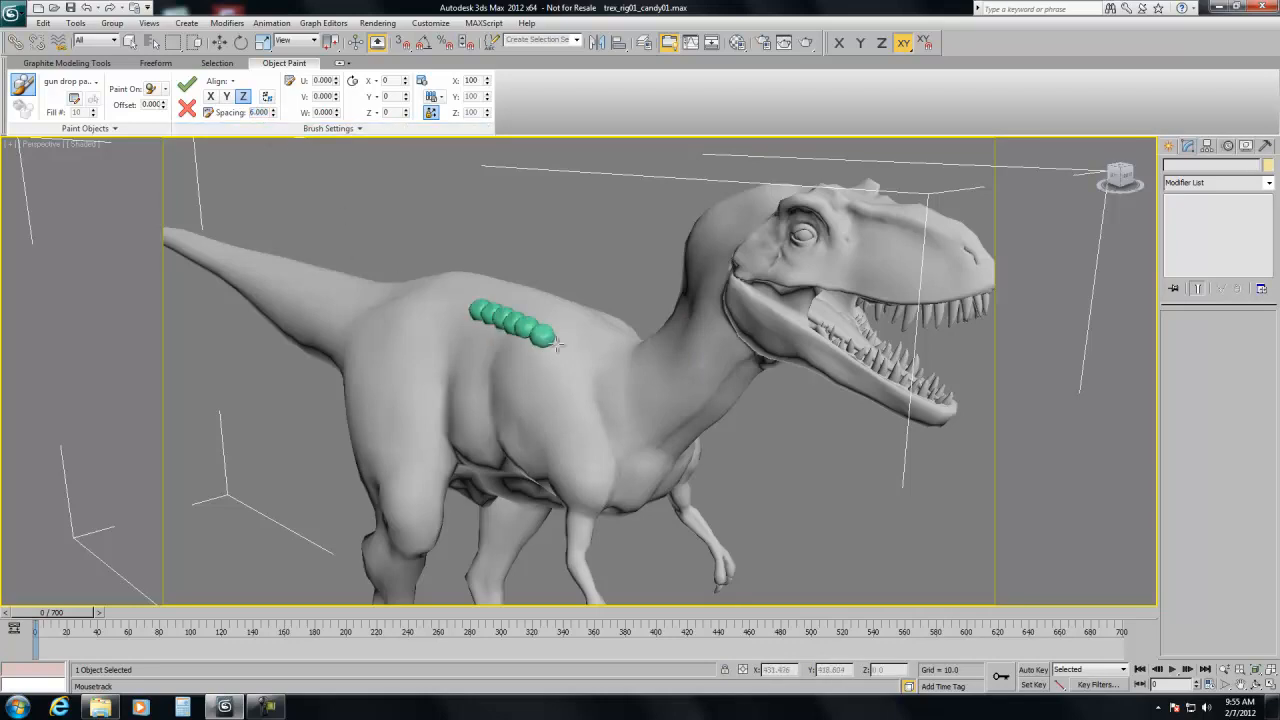
left_click_drag(545, 340, 650, 355)
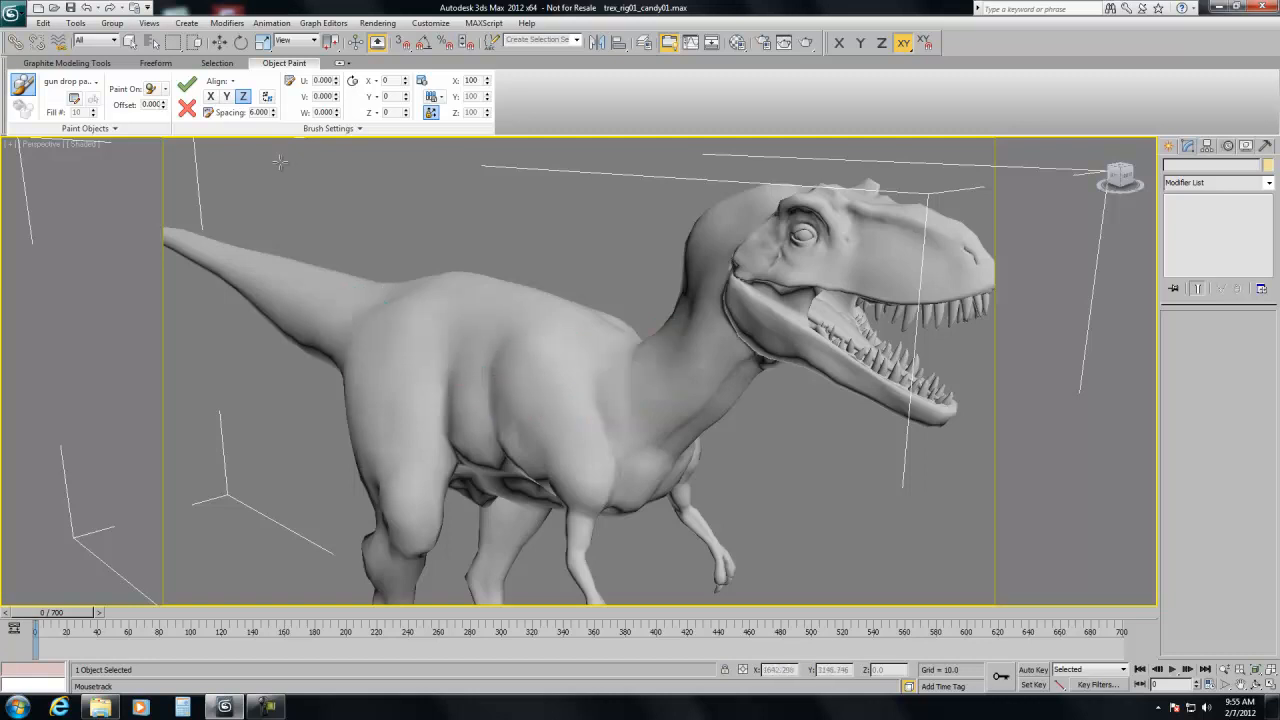
left_click(85, 128)
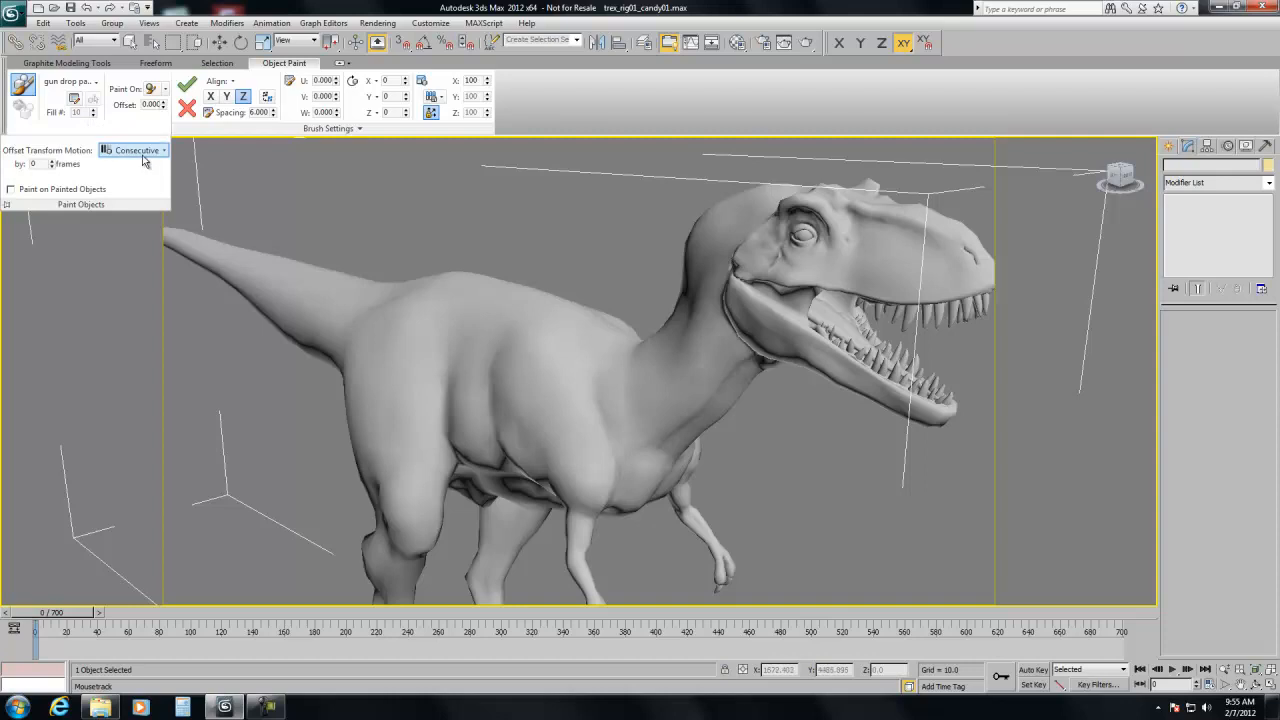
left_click(135, 150)
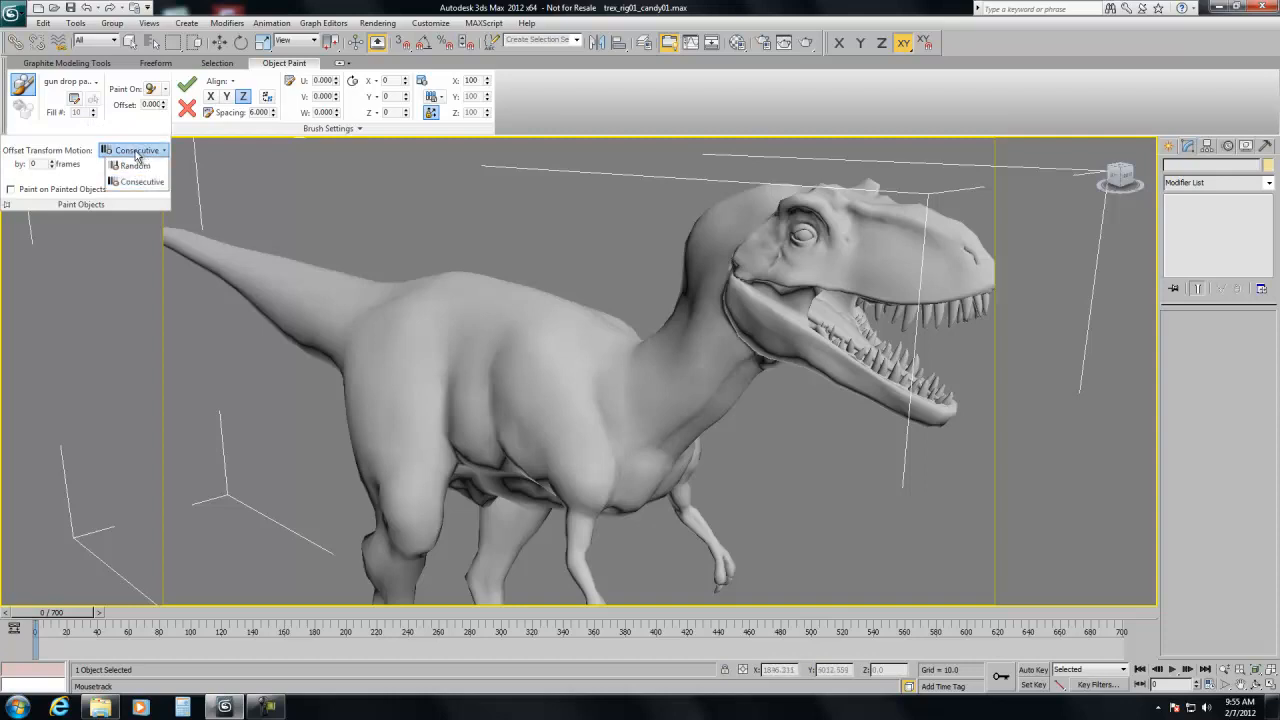
left_click(135, 150)
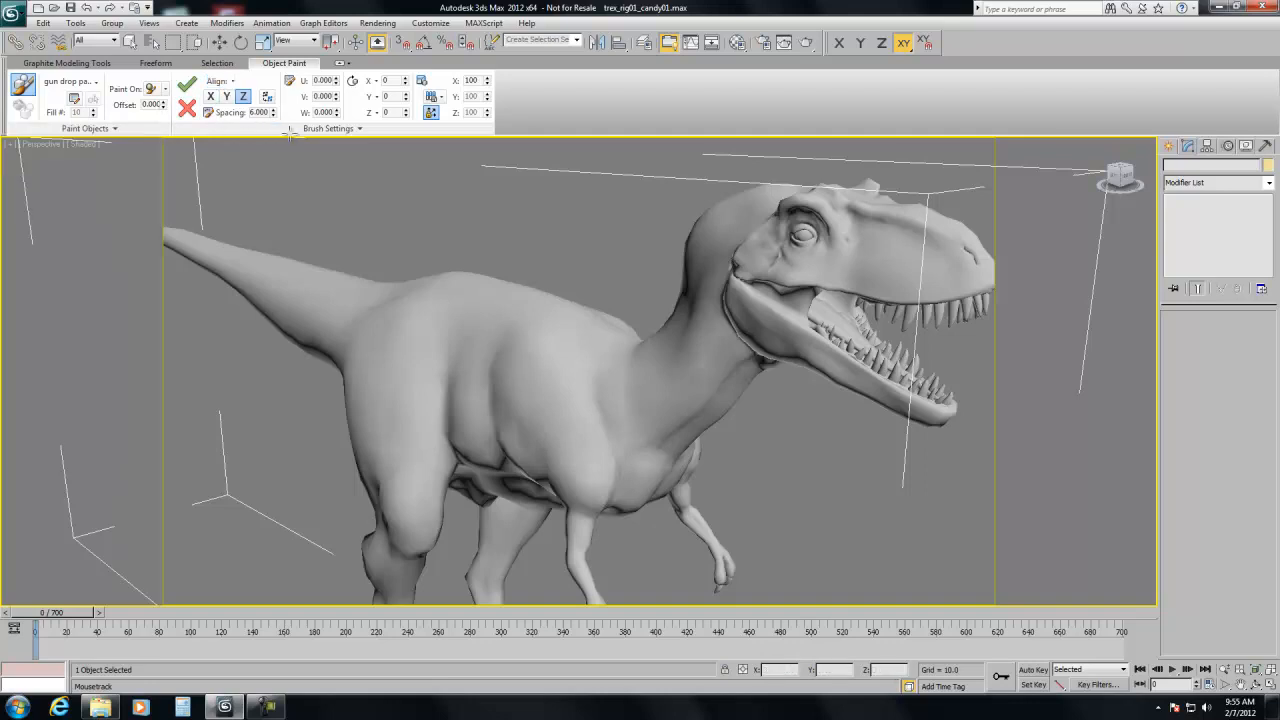
mouse_move(464, 201)
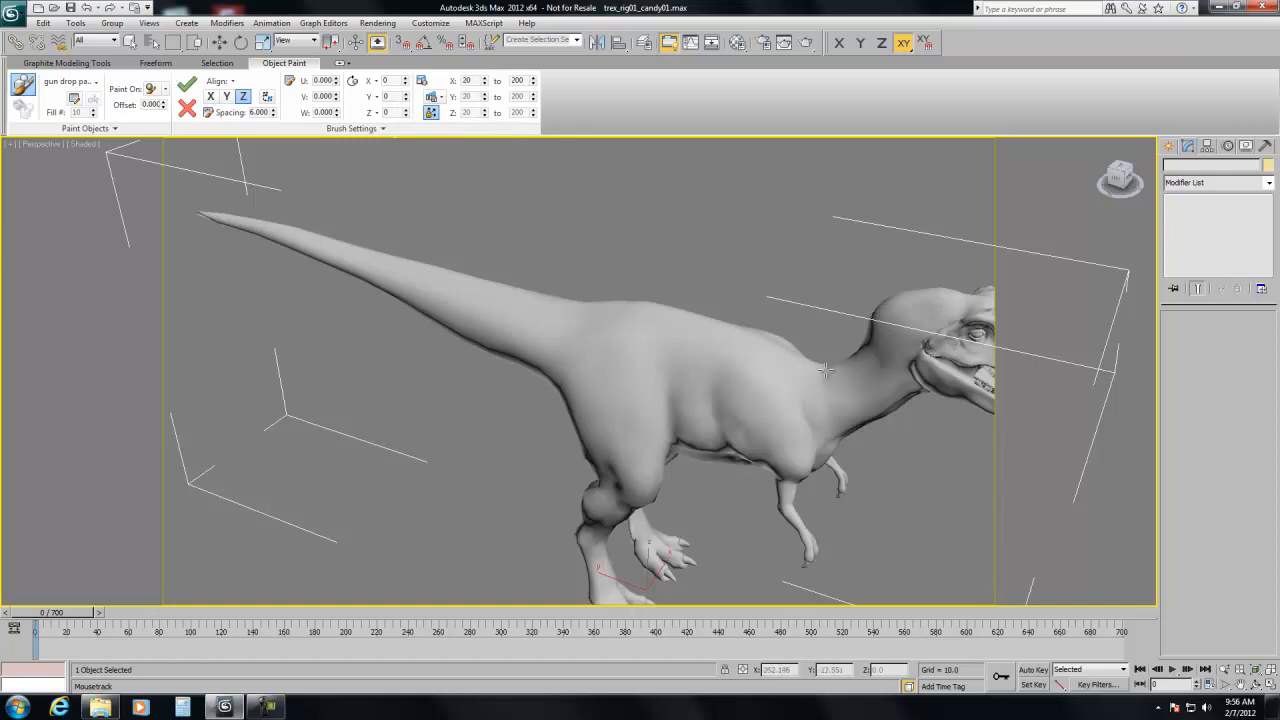
Paint a ramped gumdrop row from the neck along the back to the tail tip, scale X 100.
left_click(790, 355)
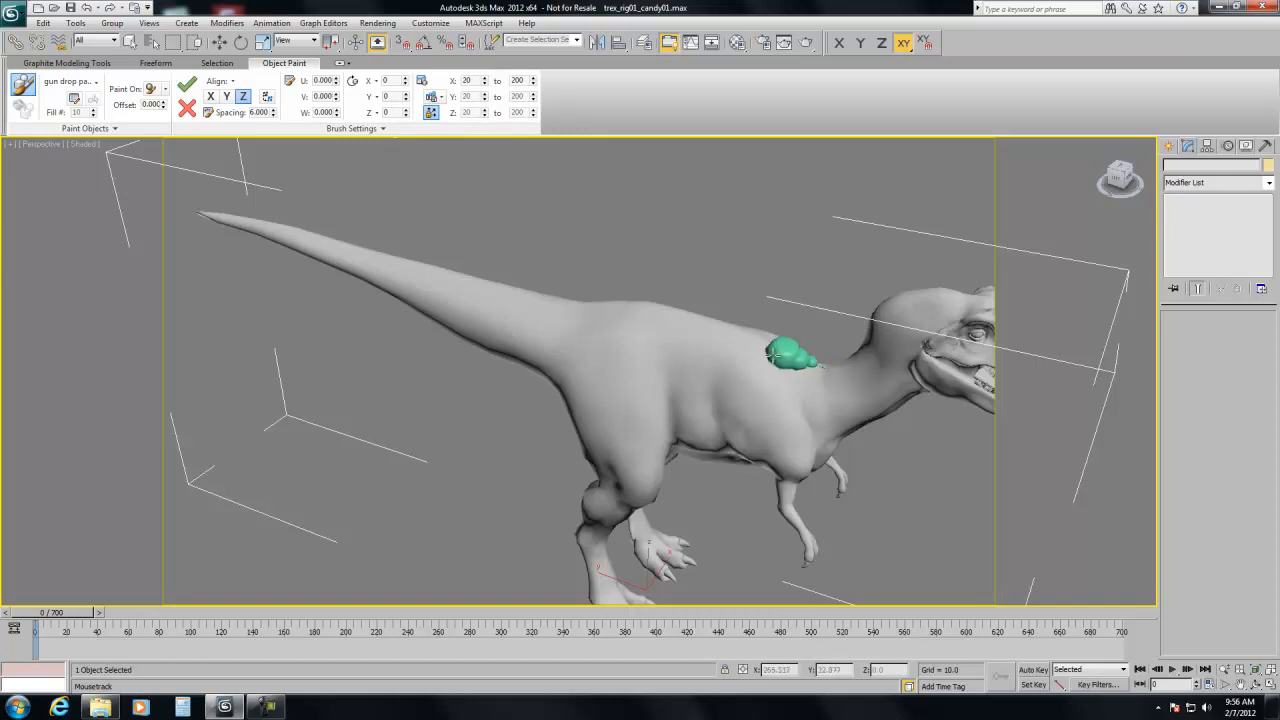
left_click_drag(800, 360, 600, 305)
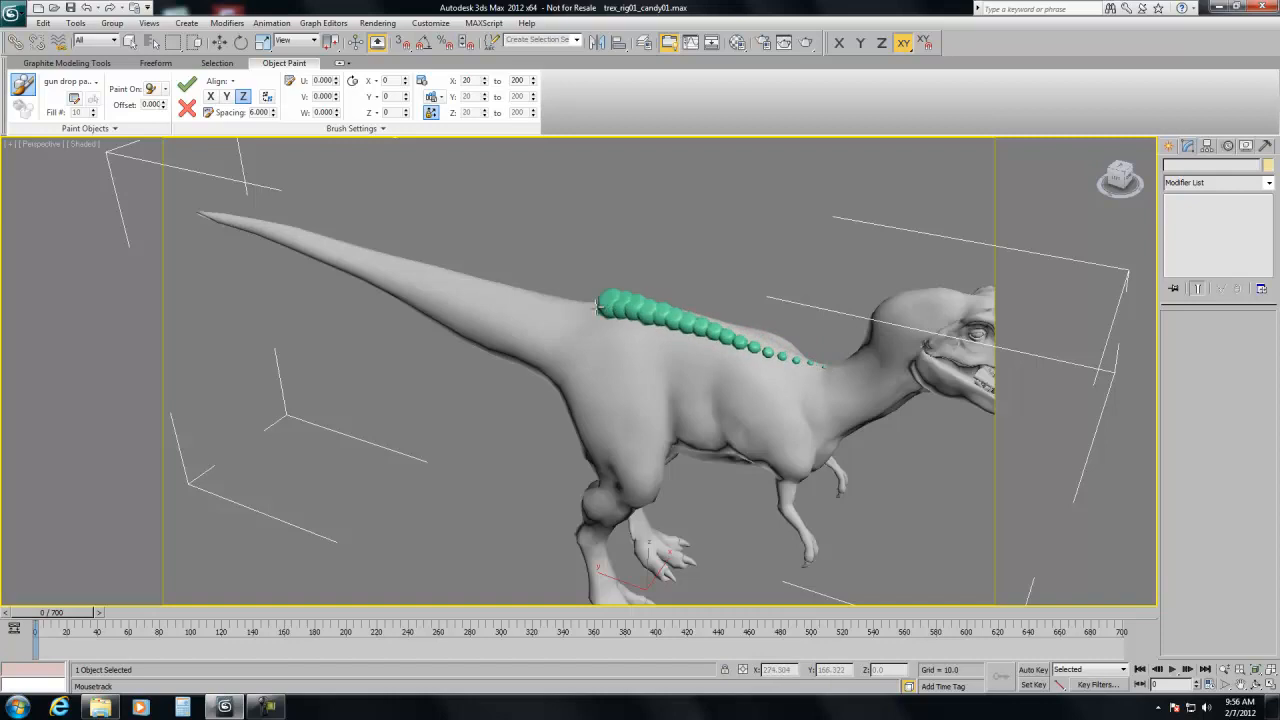
left_click_drag(600, 305, 330, 245)
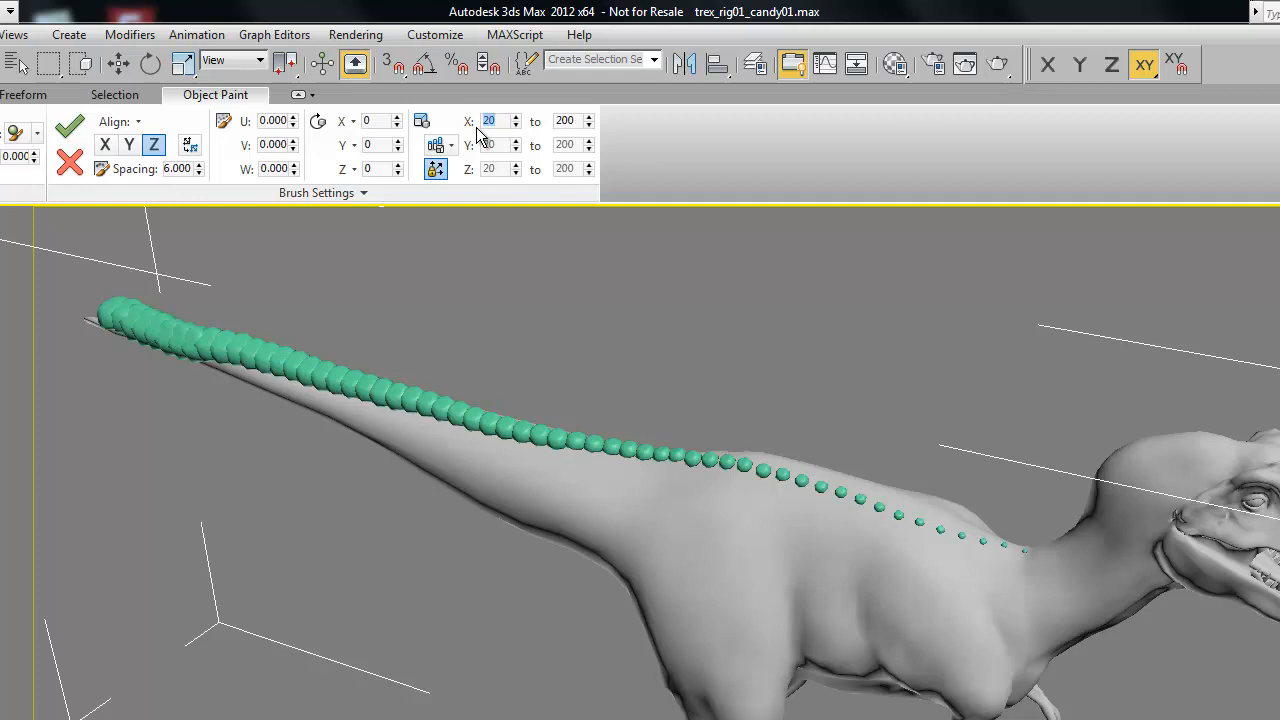
type("100")
left_click(574, 120)
type("43")
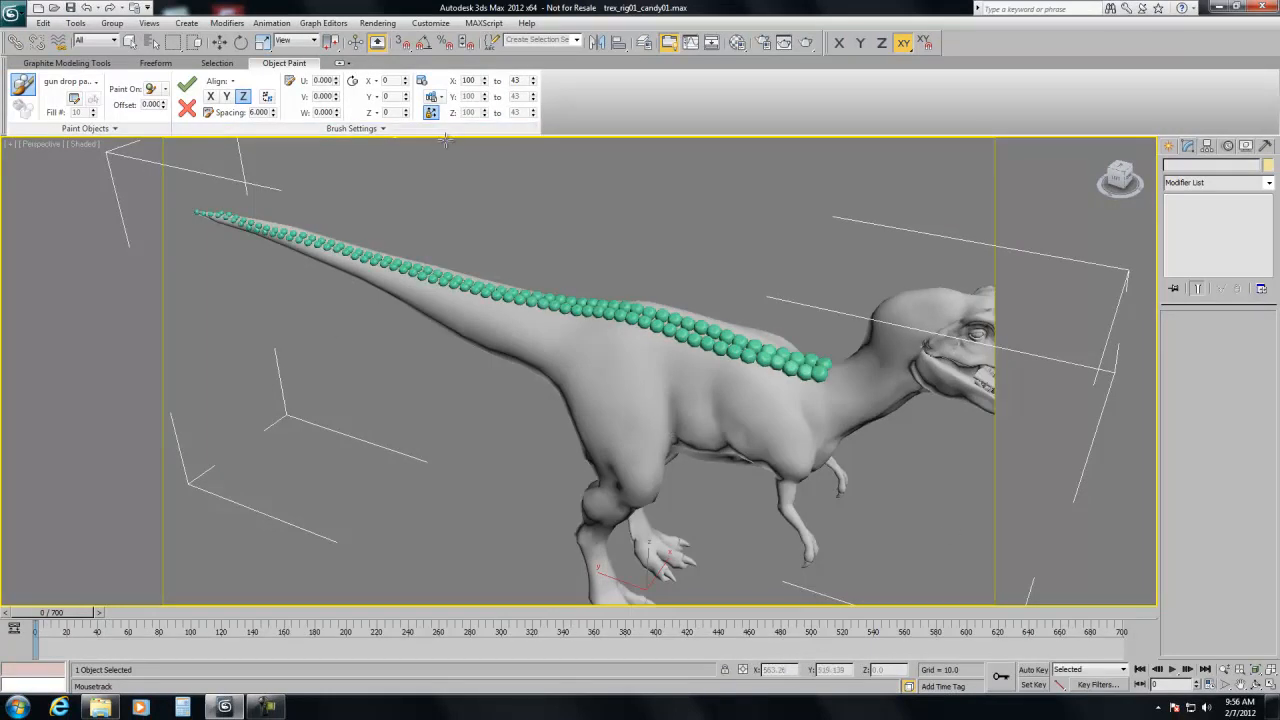
Preview Random gumdrop scaling, then switch the brush Scale mode back to Ramp.
left_click(432, 96)
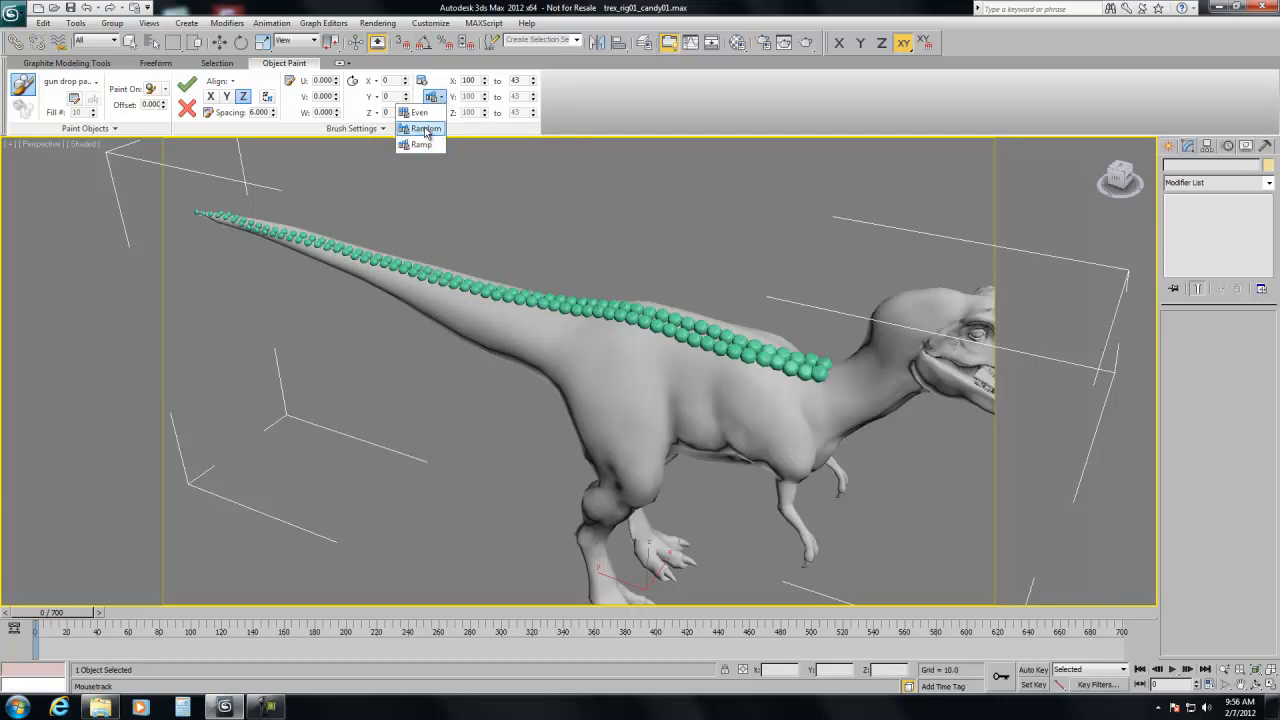
left_click(424, 128)
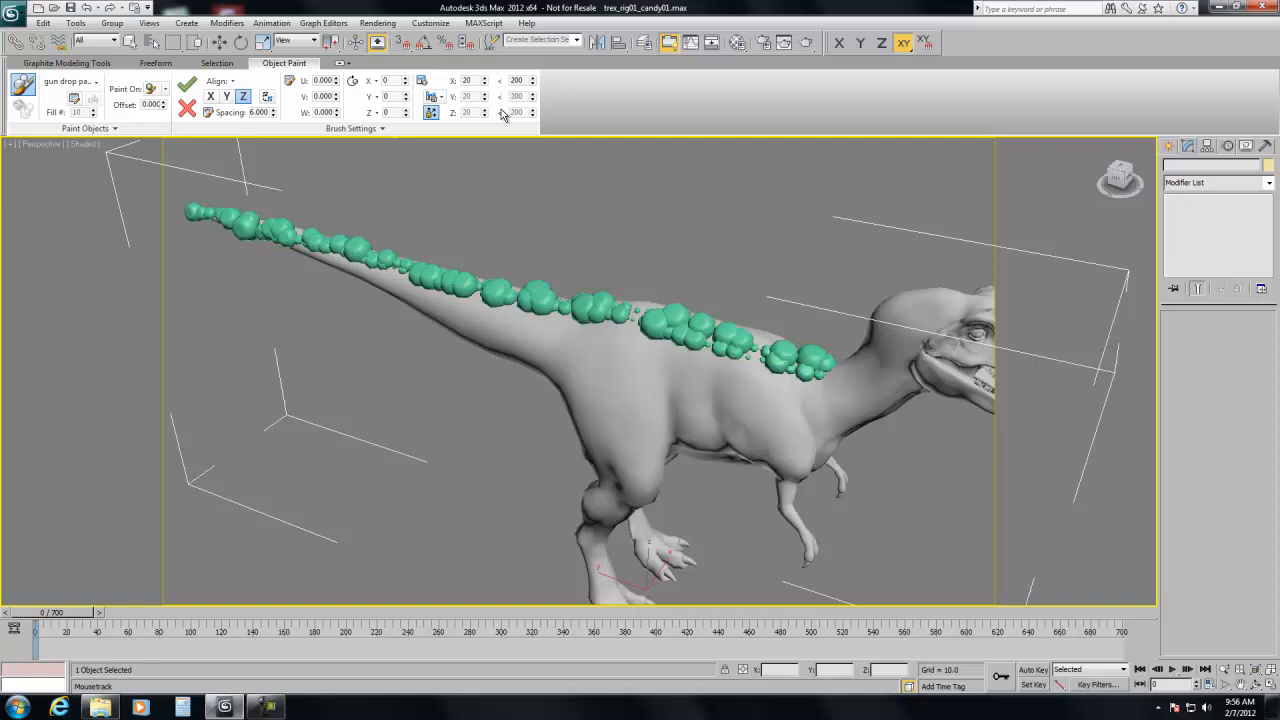
left_click(432, 96)
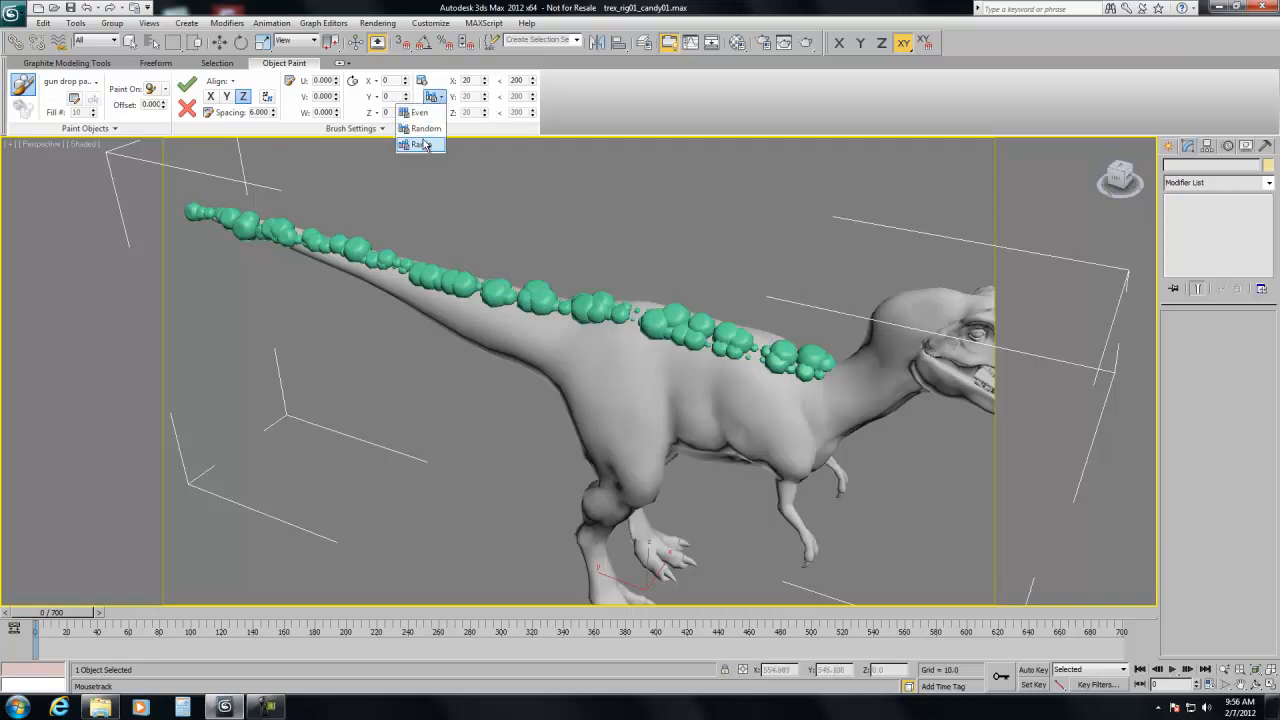
left_click(418, 143)
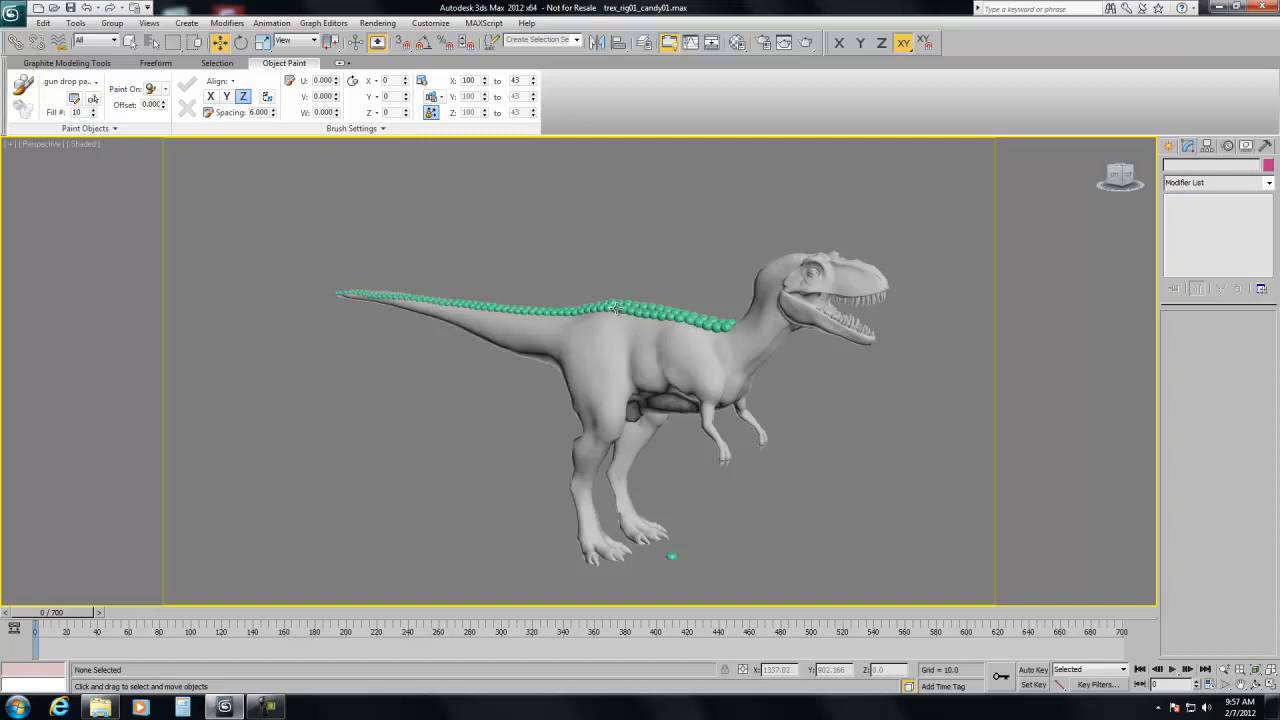
Select a painted gumdrop and unhide and unfreeze its named selection set from the quad menu.
left_click(615, 308)
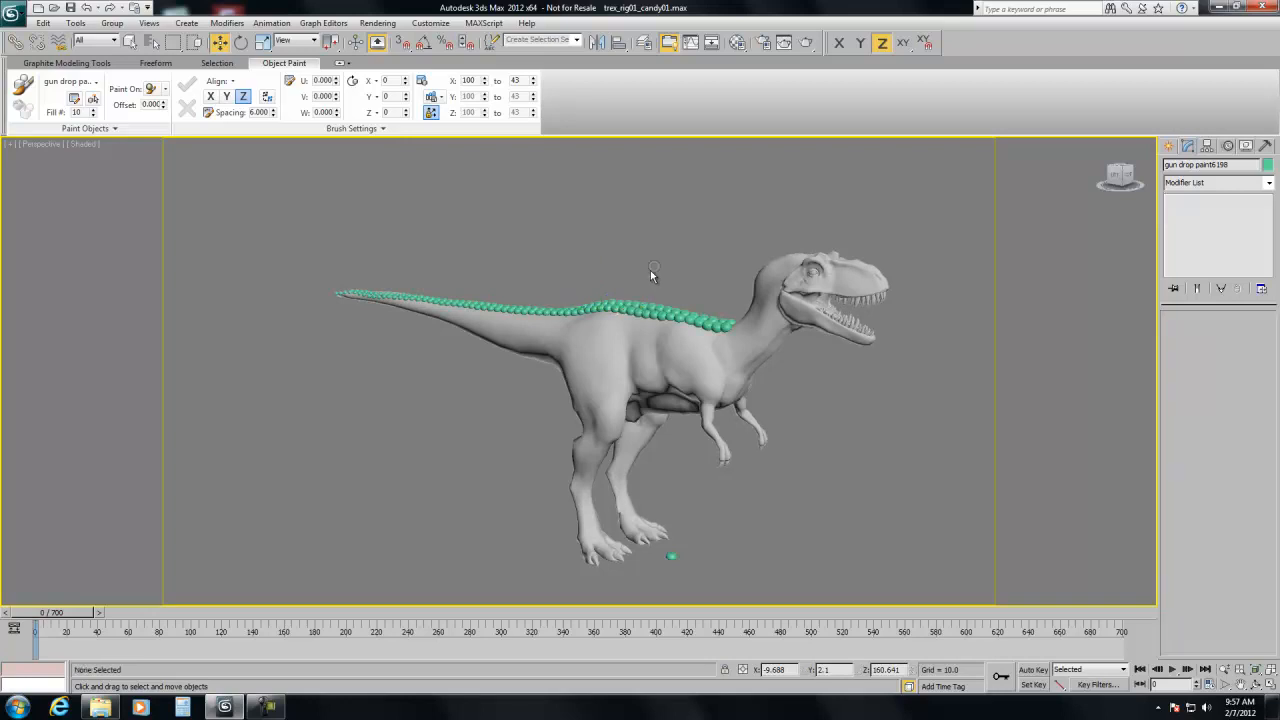
right_click(653, 275)
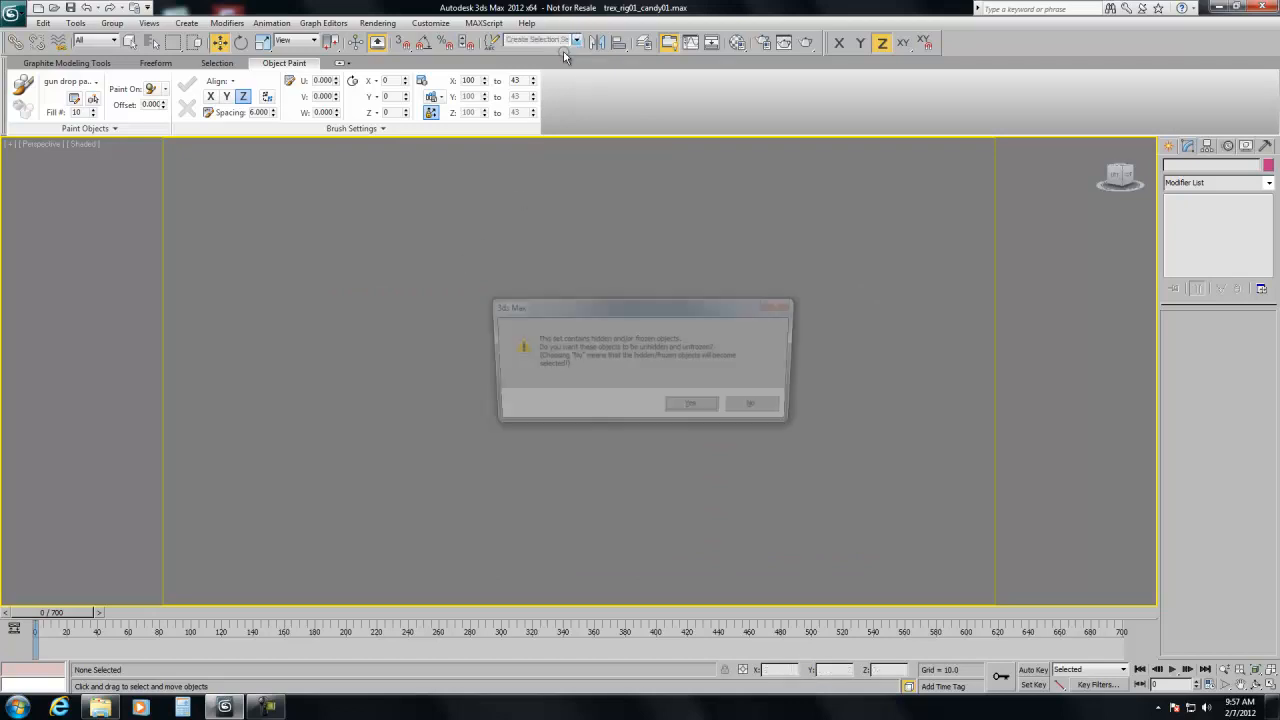
left_click(690, 403)
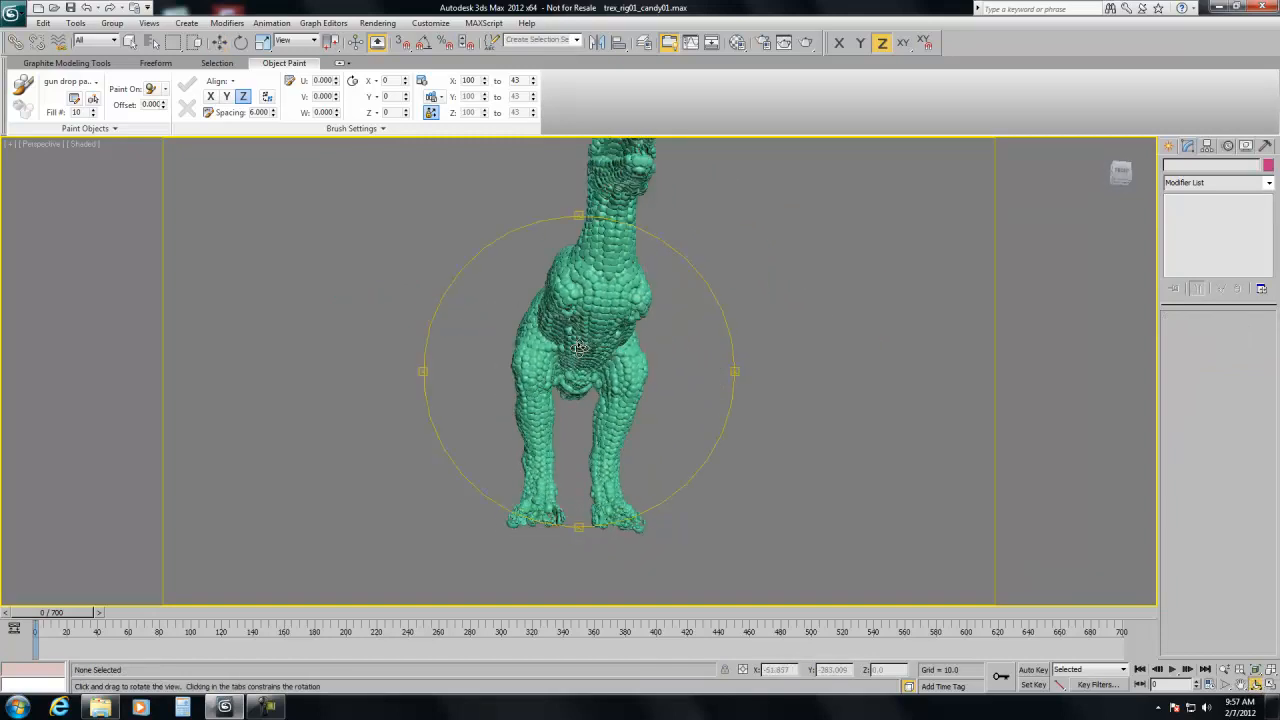
left_click_drag(590, 340, 510, 375)
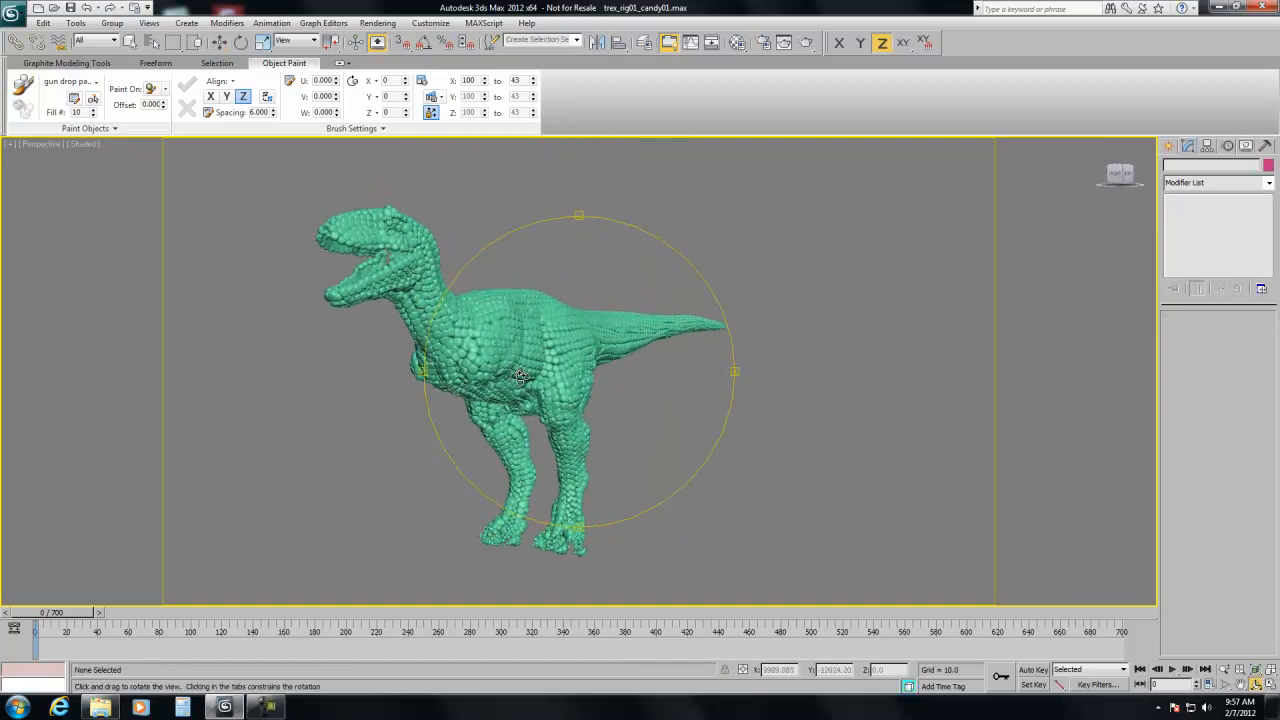
left_click_drag(520, 375, 463, 433)
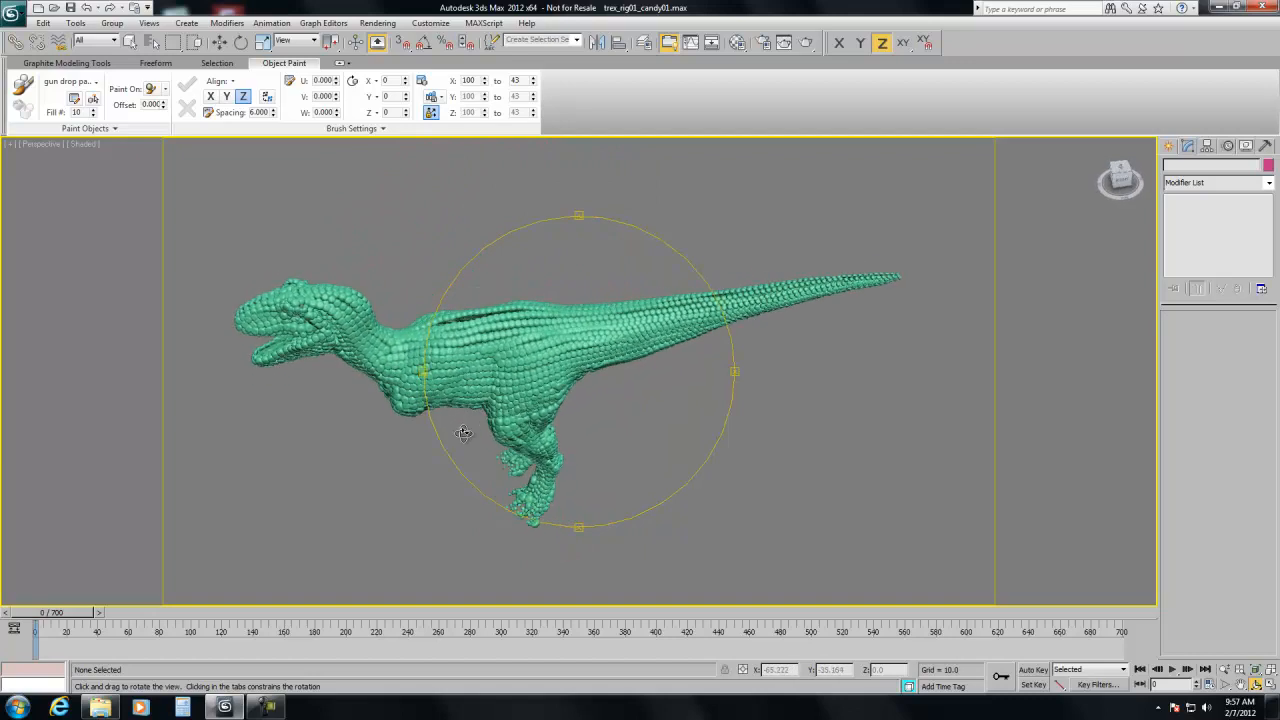
left_click_drag(463, 433, 635, 420)
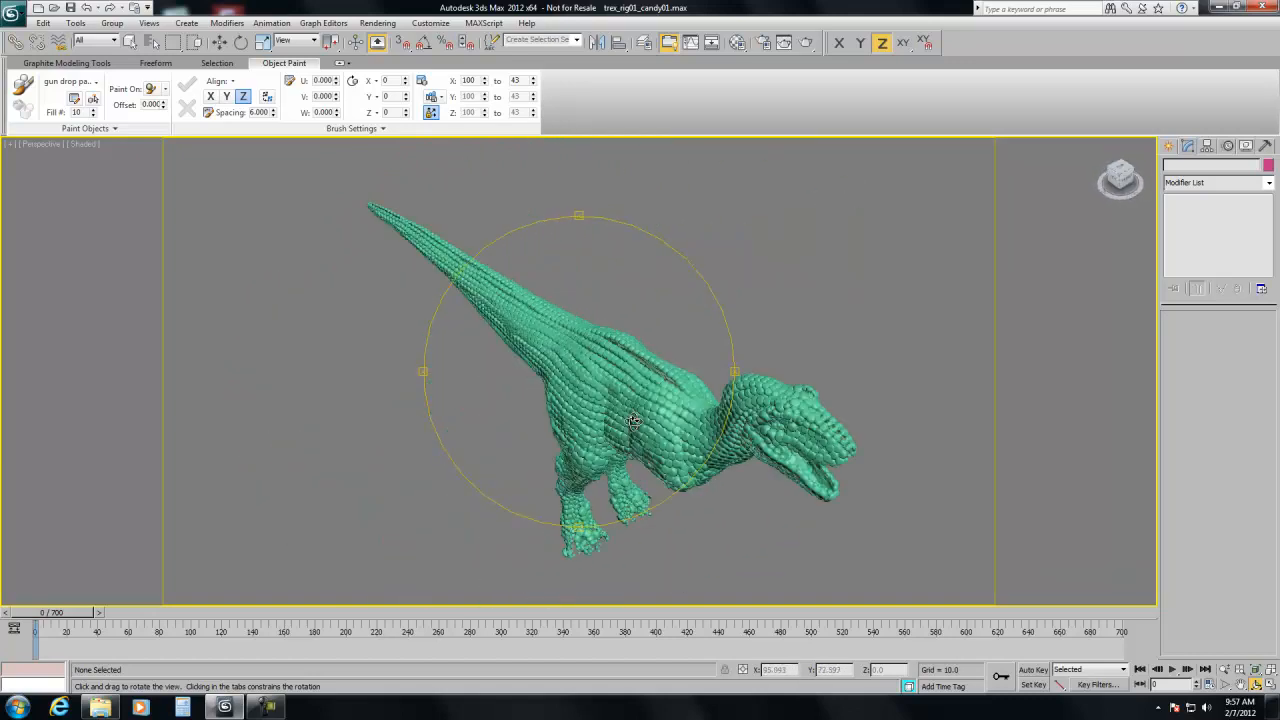
left_click_drag(635, 420, 620, 380)
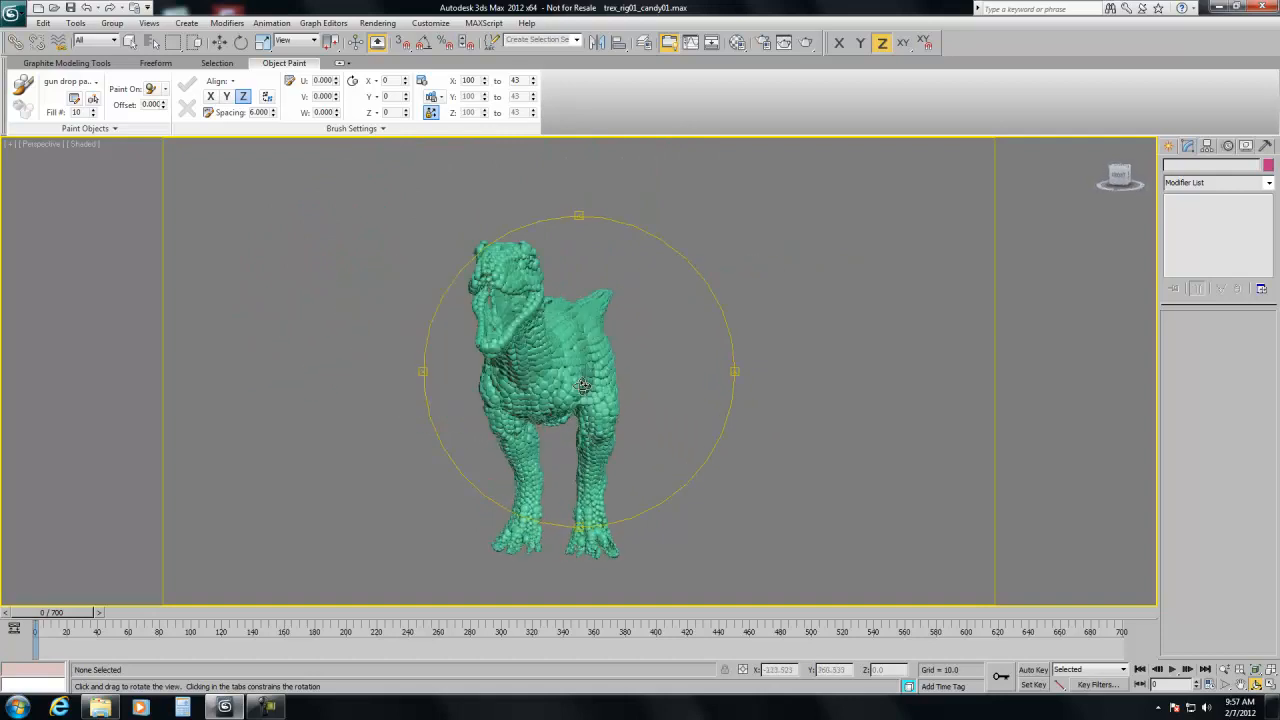
left_click_drag(585, 385, 645, 423)
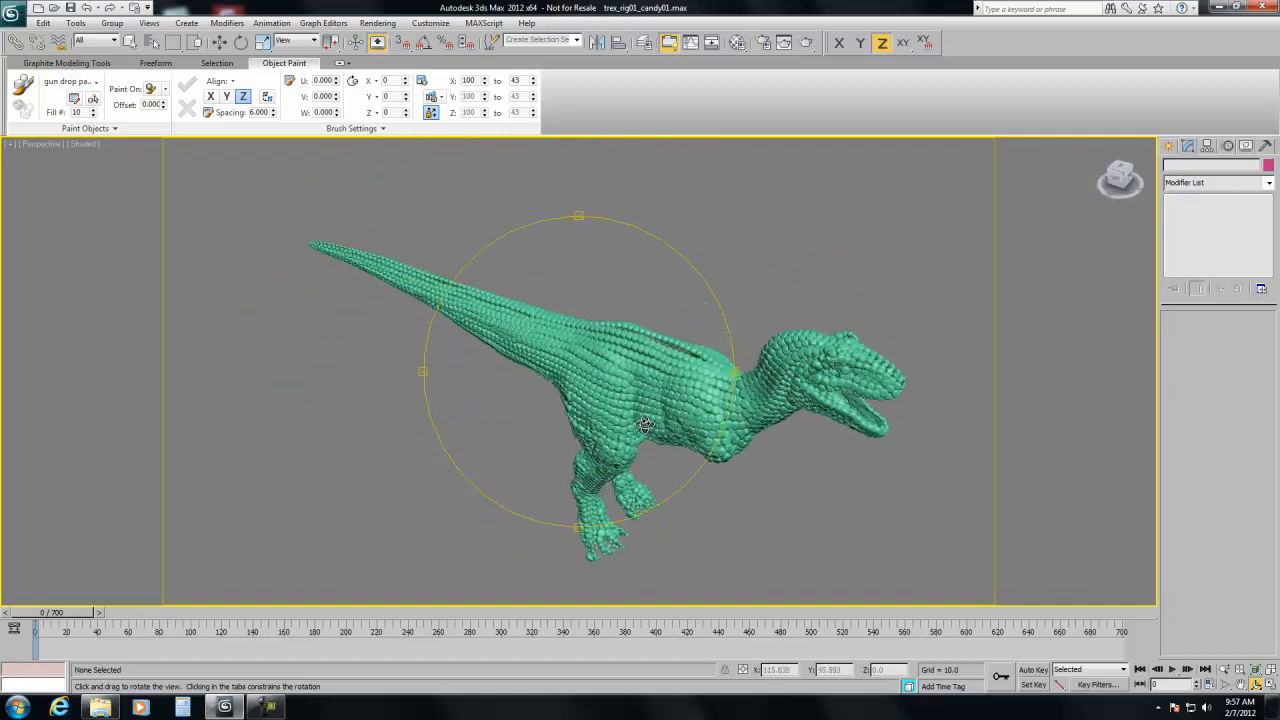
left_click_drag(645, 425, 670, 375)
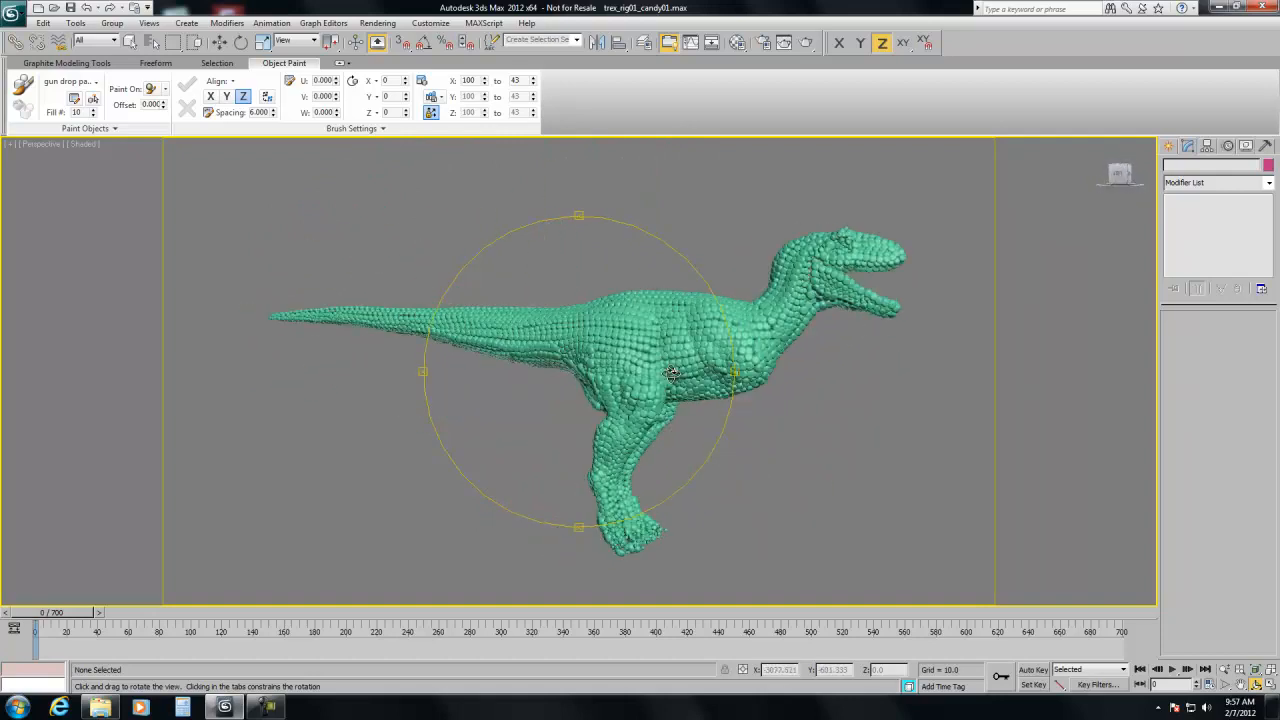